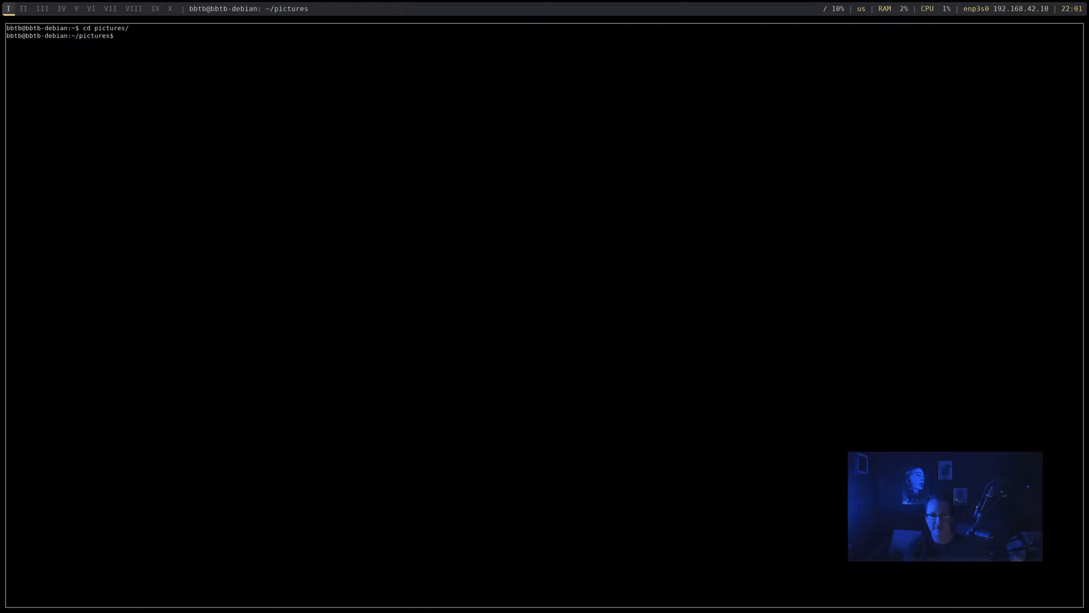
Step: Enter the wallpaper folder and list its 2560x1440 images, scrolling through the listing
type("cd wallpaper/")
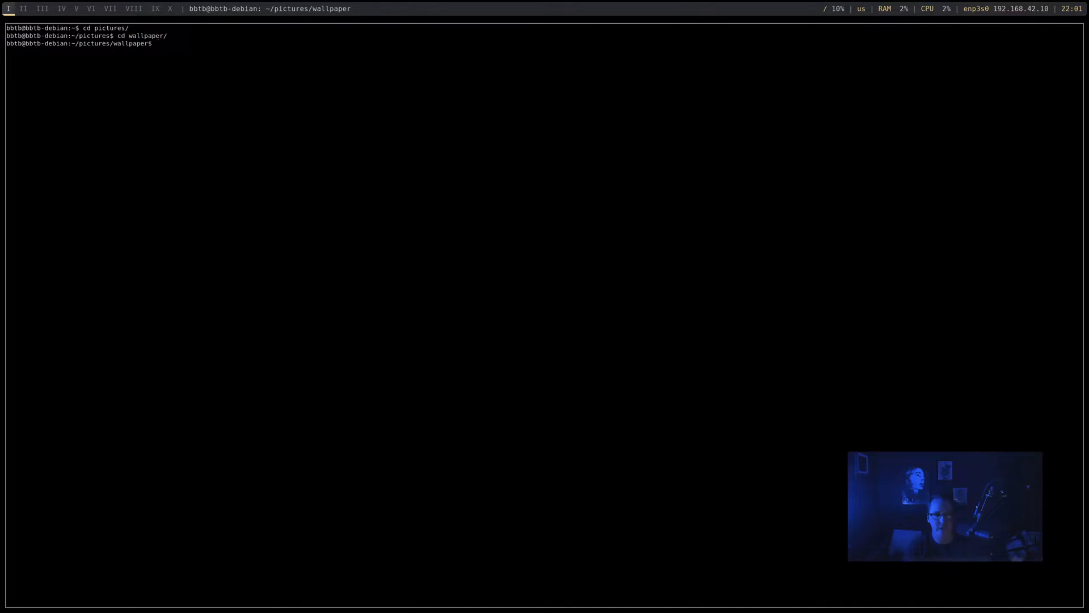
type("ls")
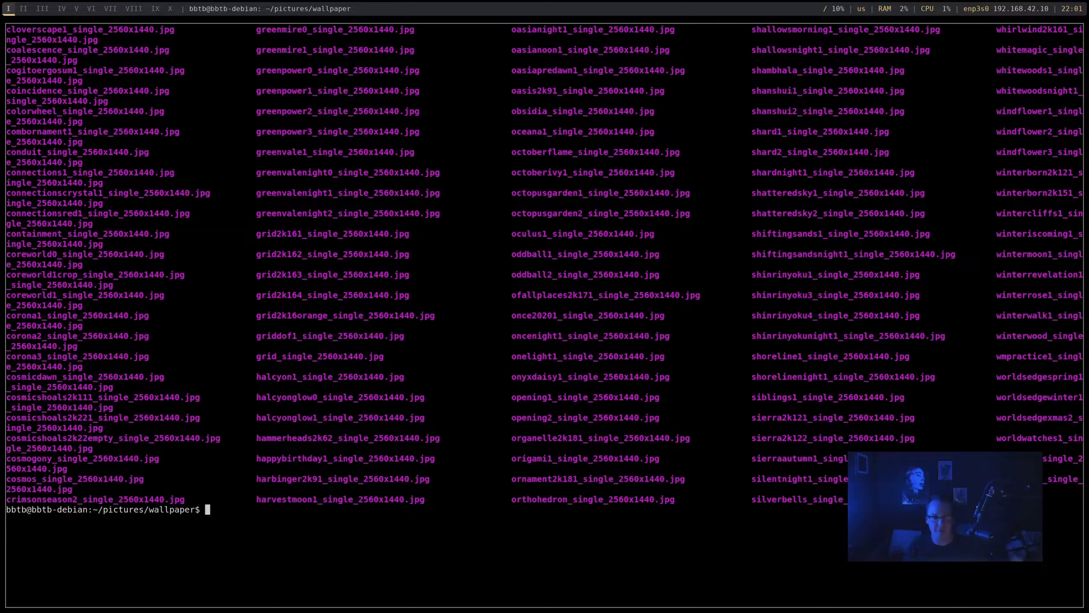
mouse_move(957, 261)
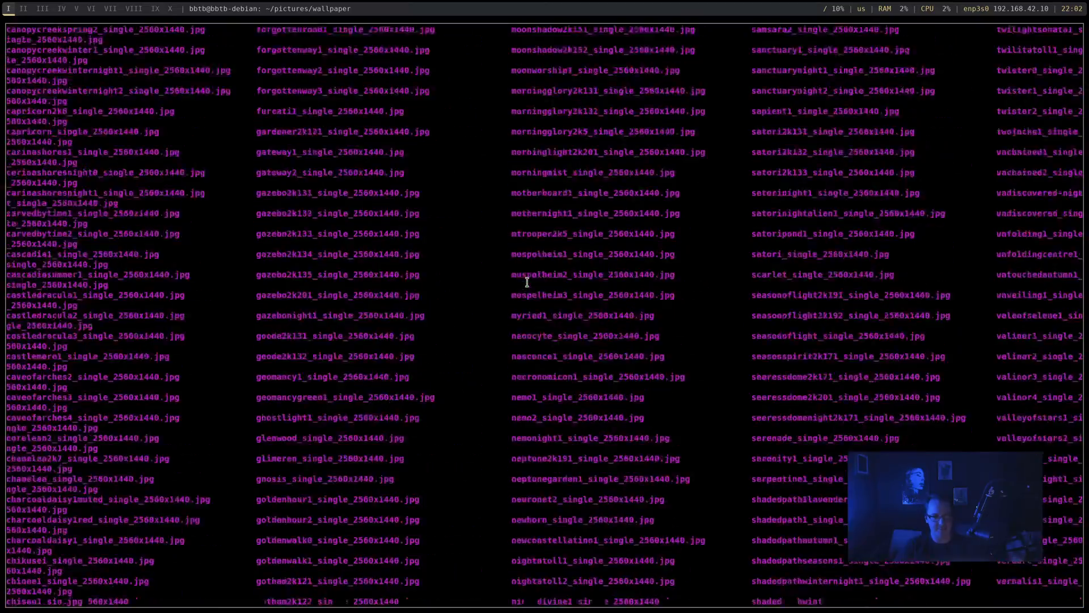
scroll("down", 3)
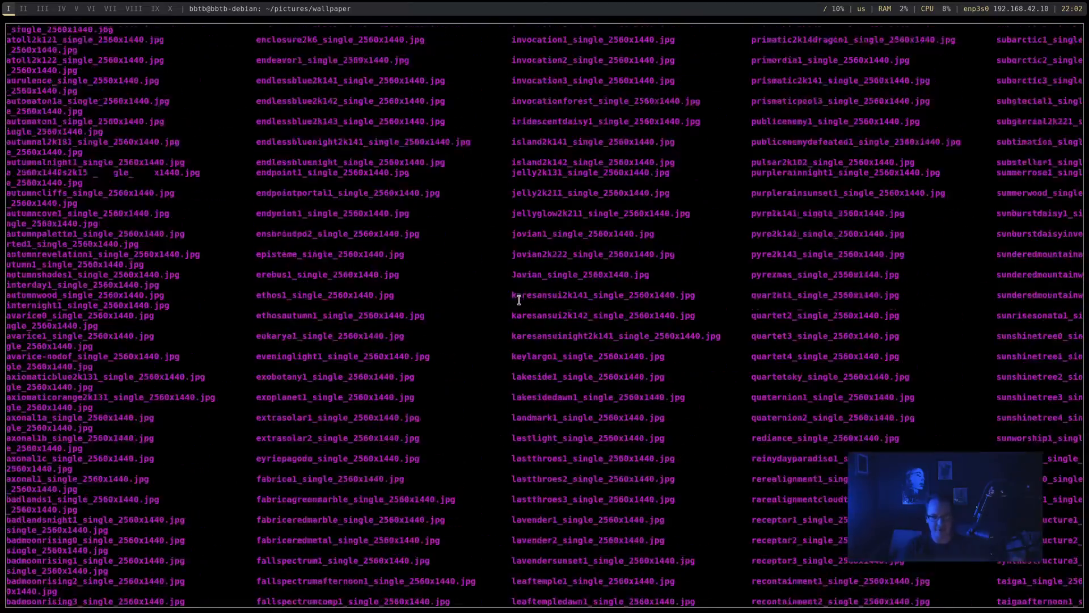
scroll("down", 3)
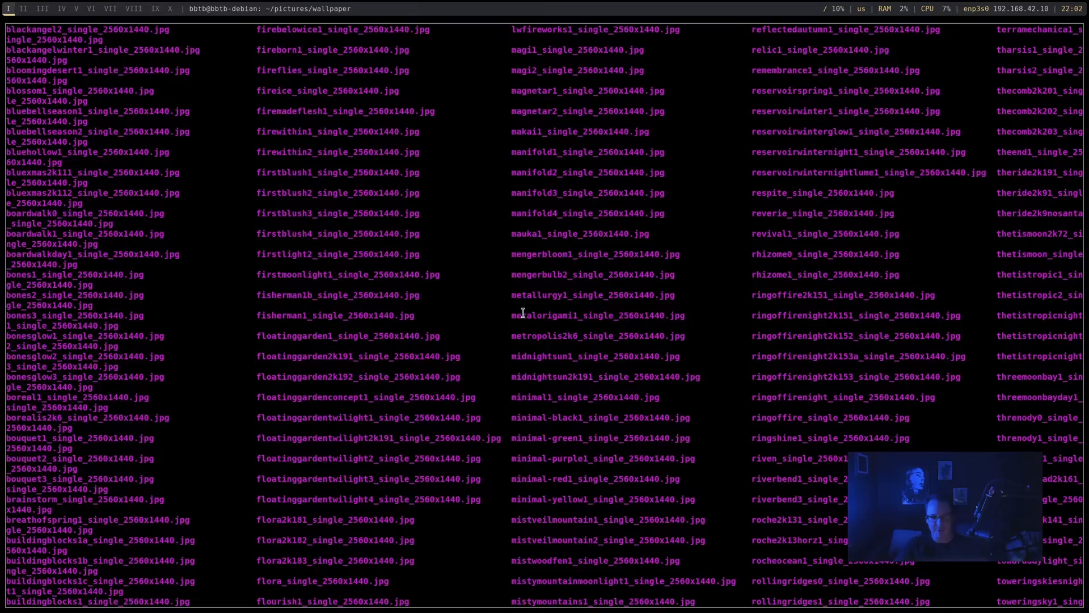
scroll("down", 3)
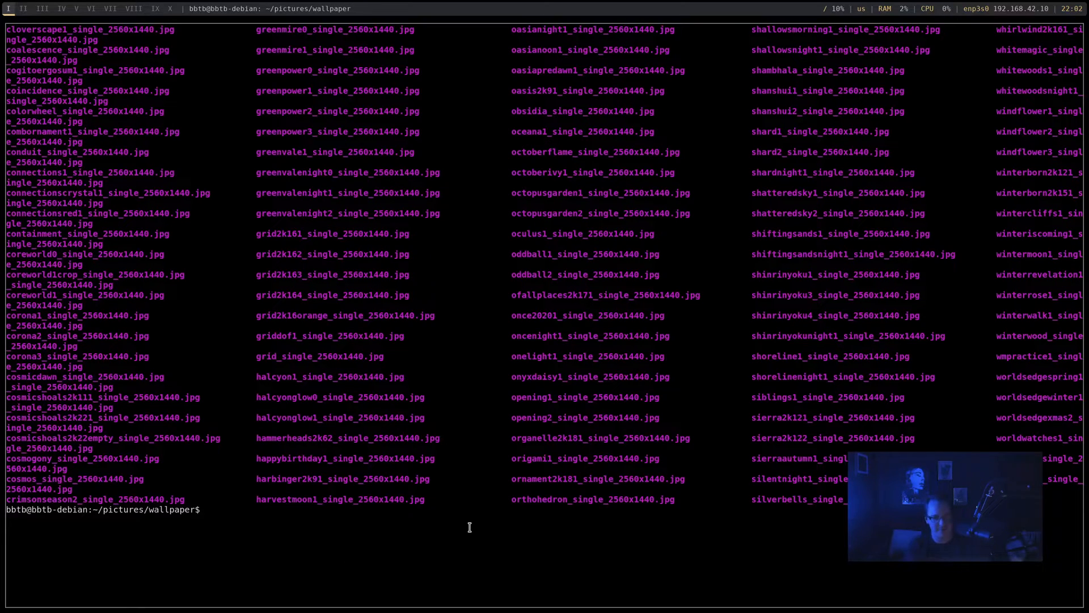
Step: Start a cd /usr/share/wall command, then abandon it and clear the screen
type("cd")
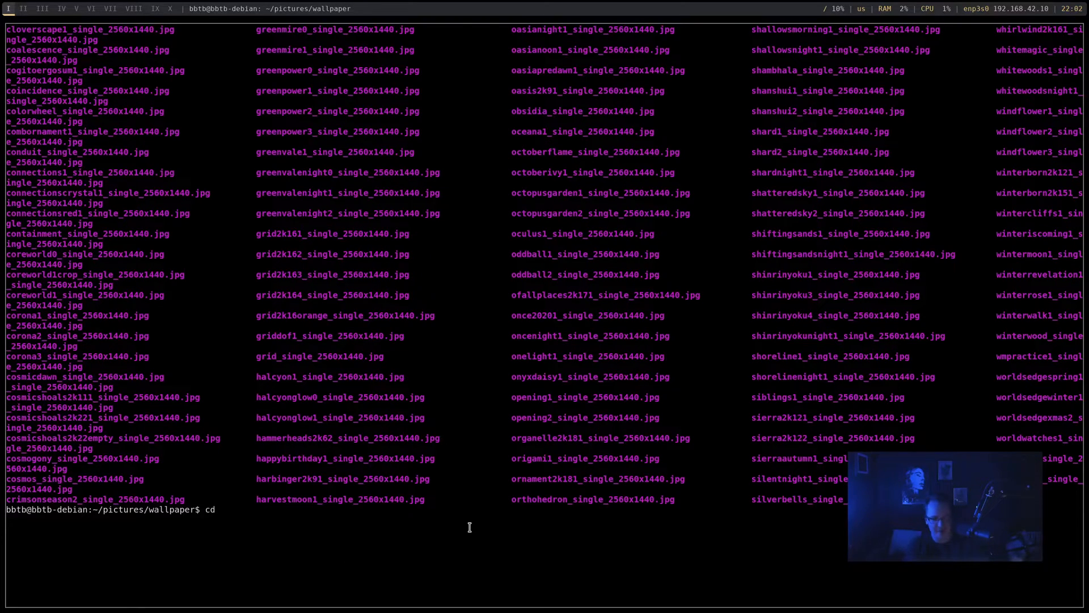
type("/usr/share/")
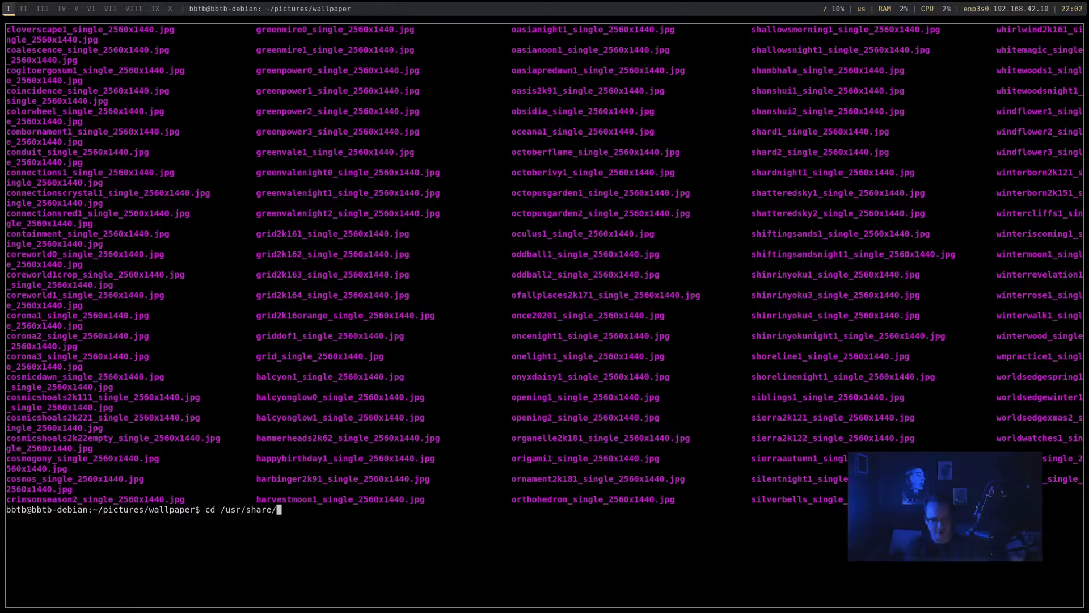
type("wall")
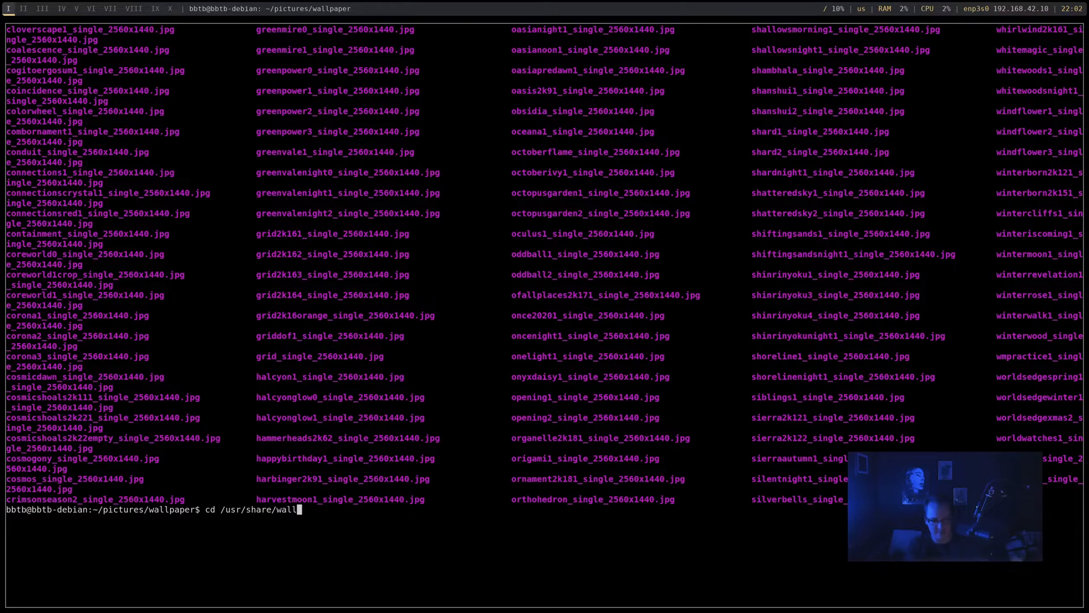
key("BackSpace")
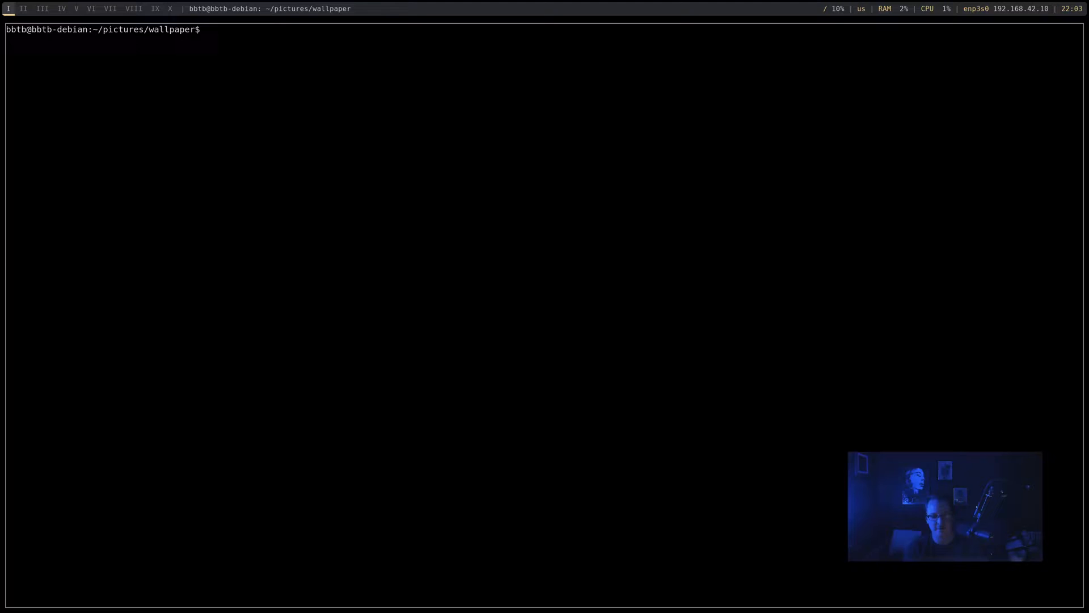
Step: Install feh with sudo apt, confirming with y, and verify it lives at /usr/bin/feh
type("sudo apt install feh")
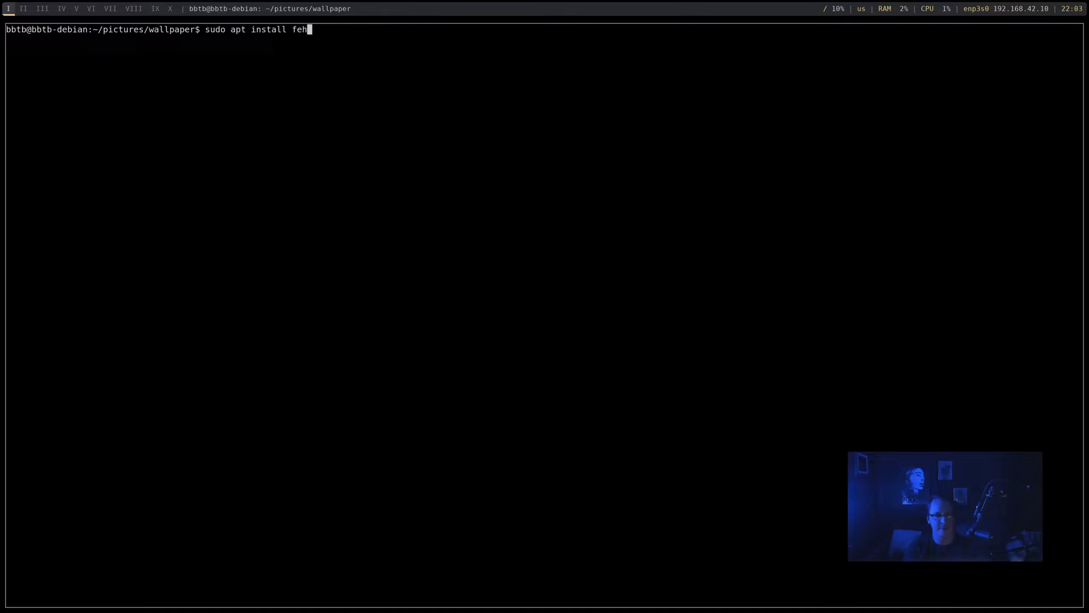
key("Return")
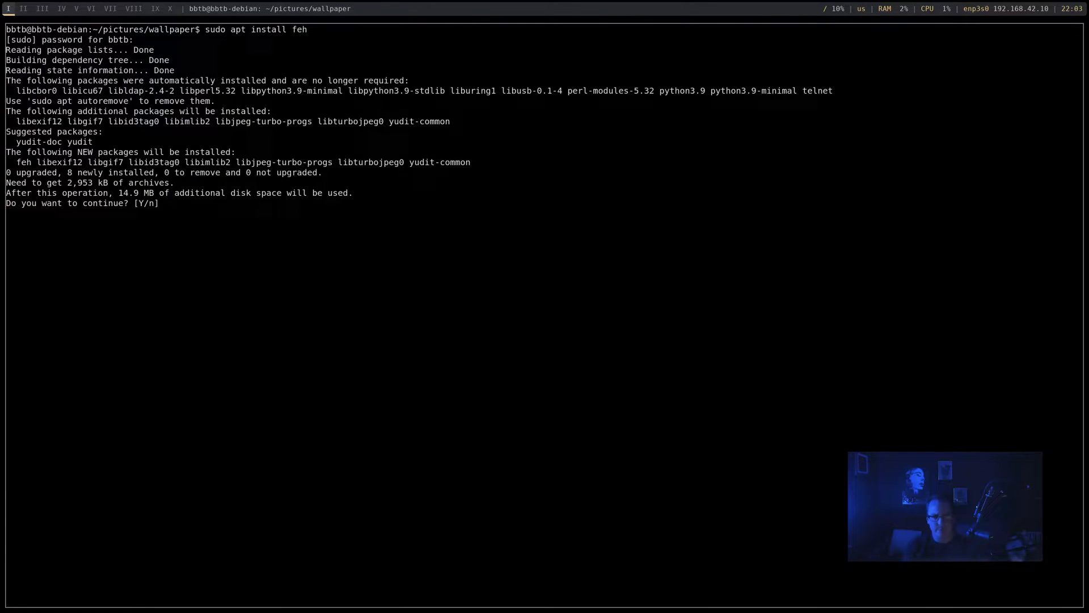
type("y")
type("which")
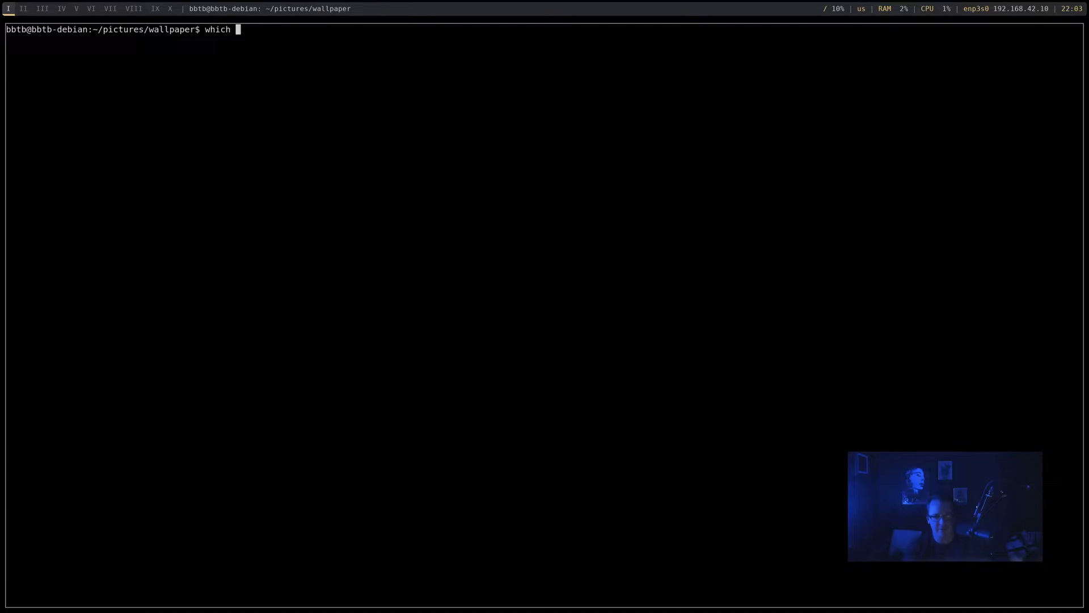
type("feh")
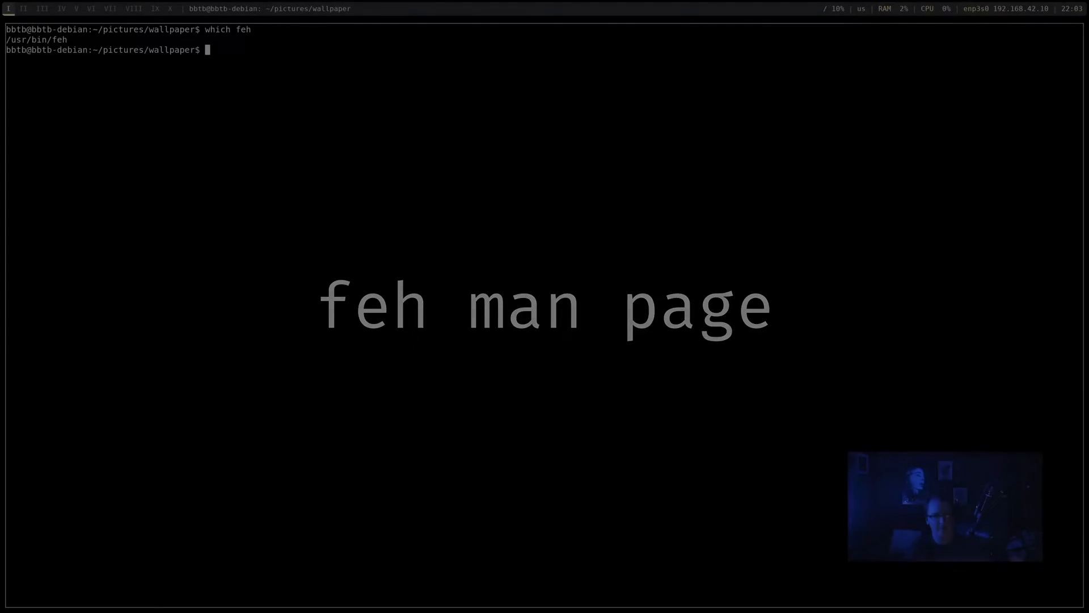
Step: Read the feh manual page, scrolling through the OPTIONS section down to montage mode
type("man feh")
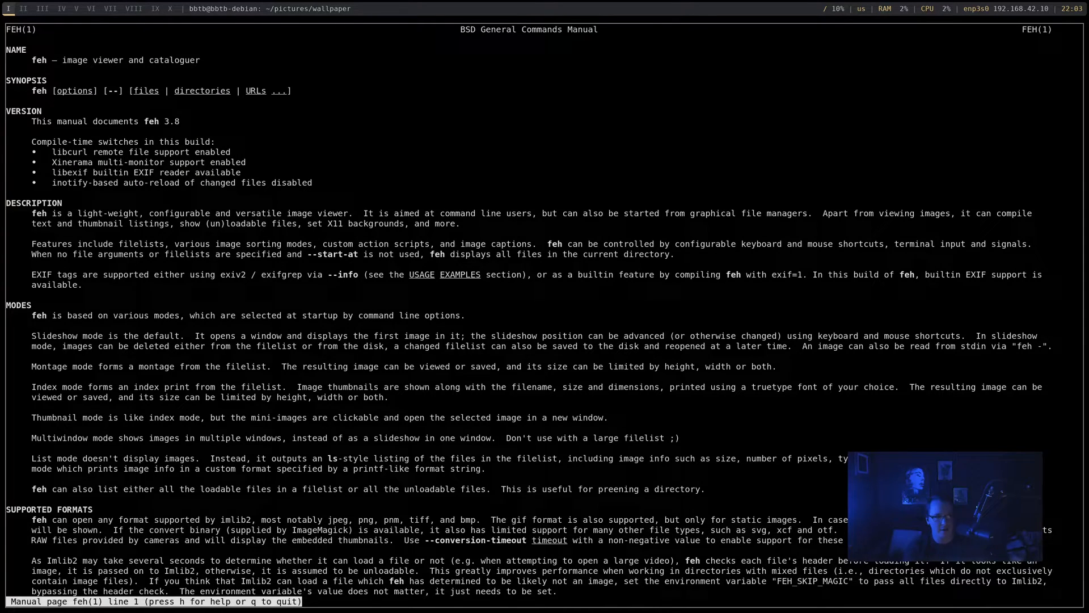
scroll("down", 3)
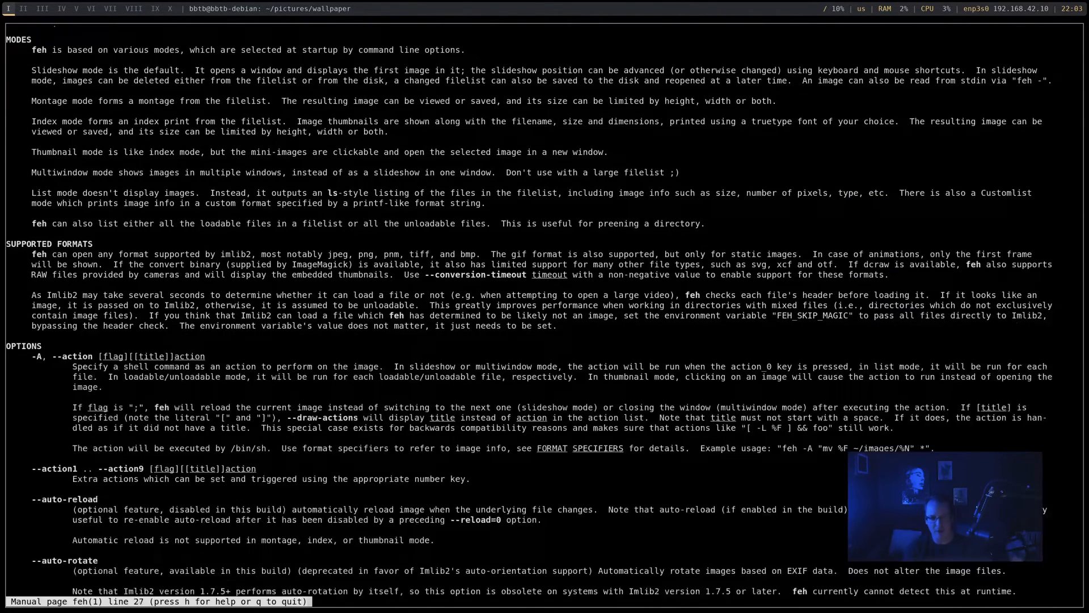
scroll("down", 3)
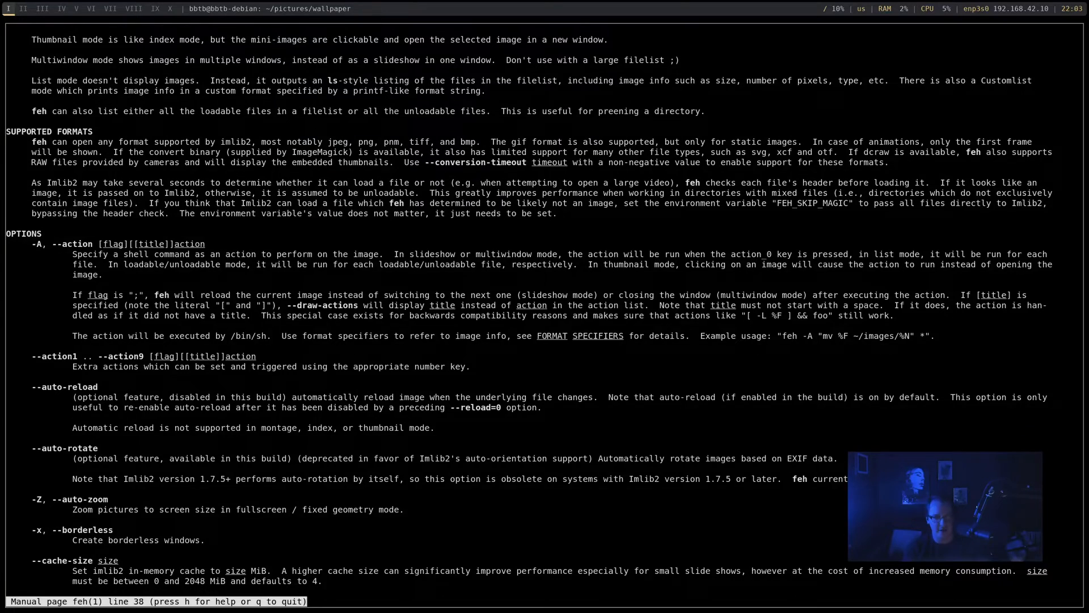
scroll("down", 3)
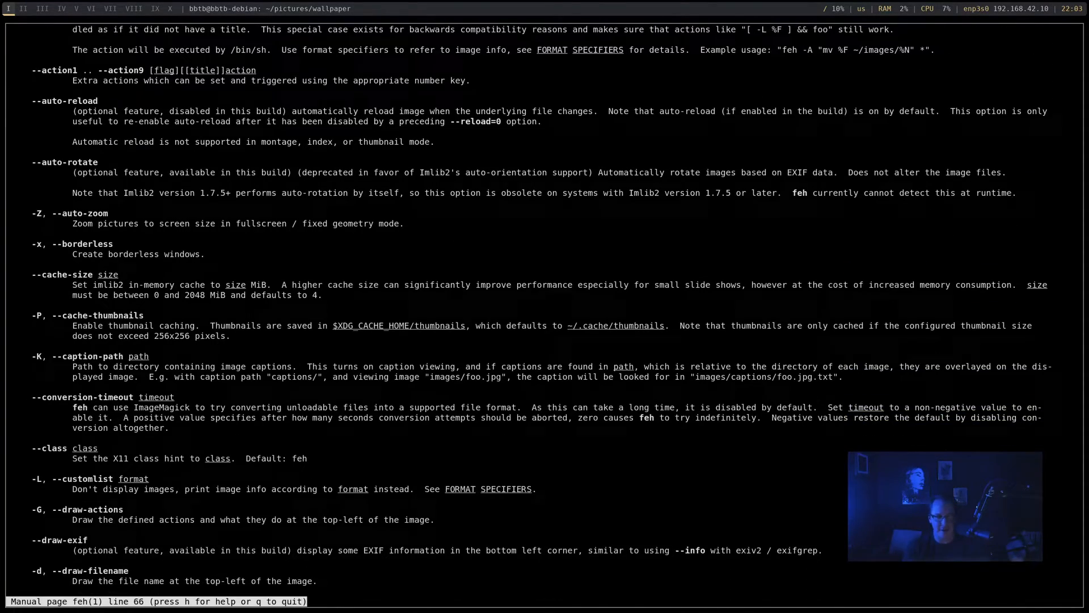
scroll("down", 3)
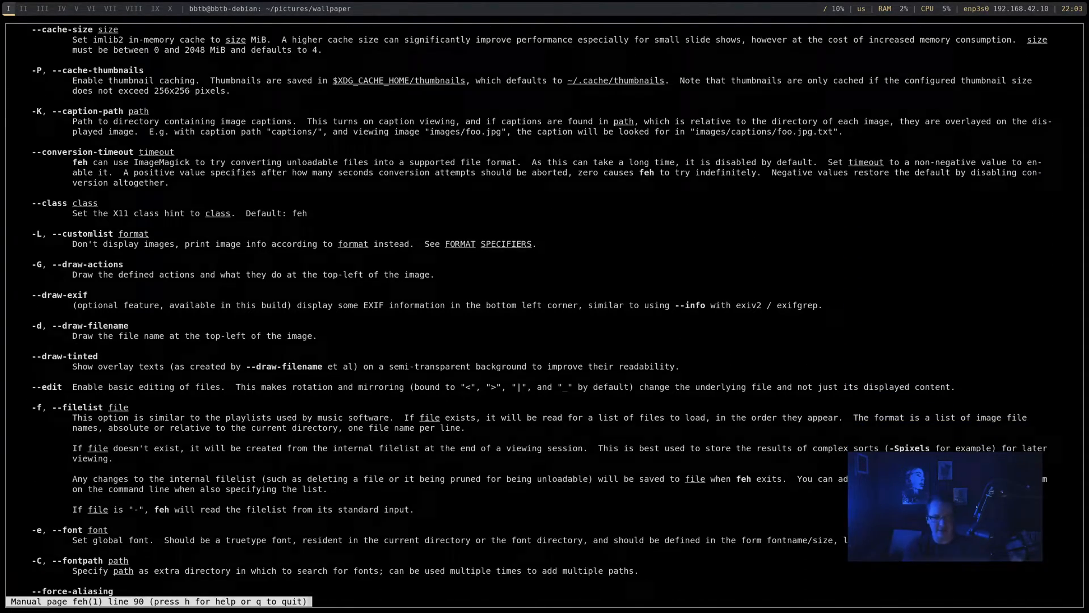
scroll("down", 3)
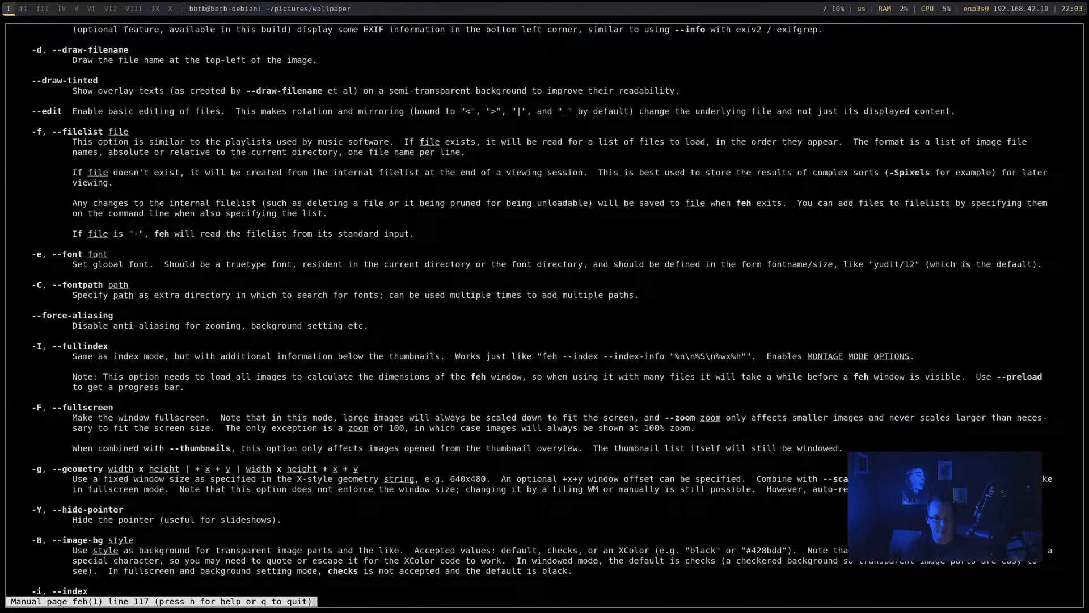
scroll("down", 3)
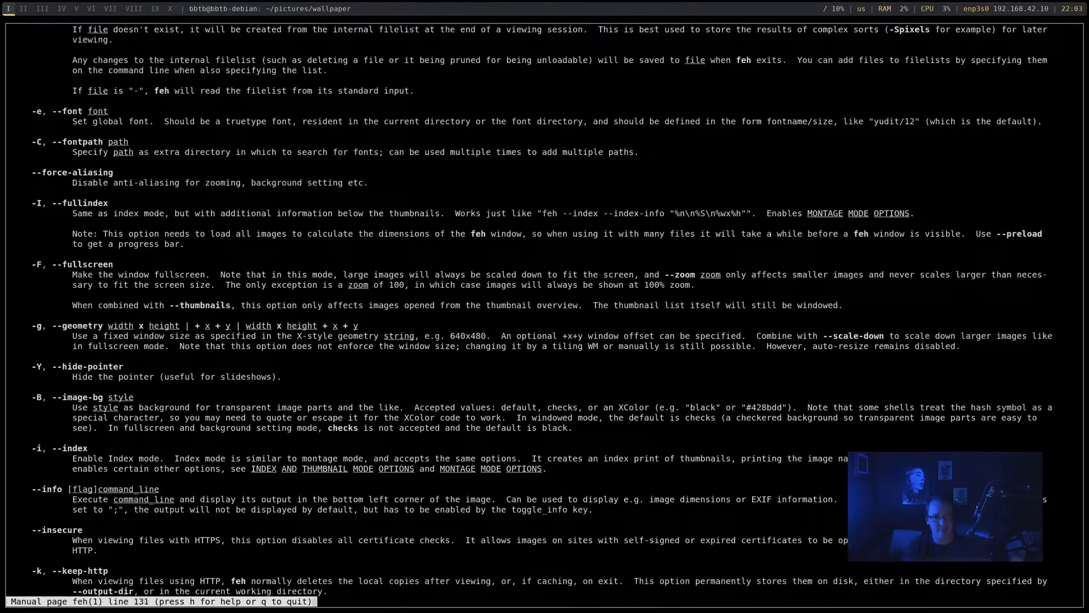
scroll("down", 3)
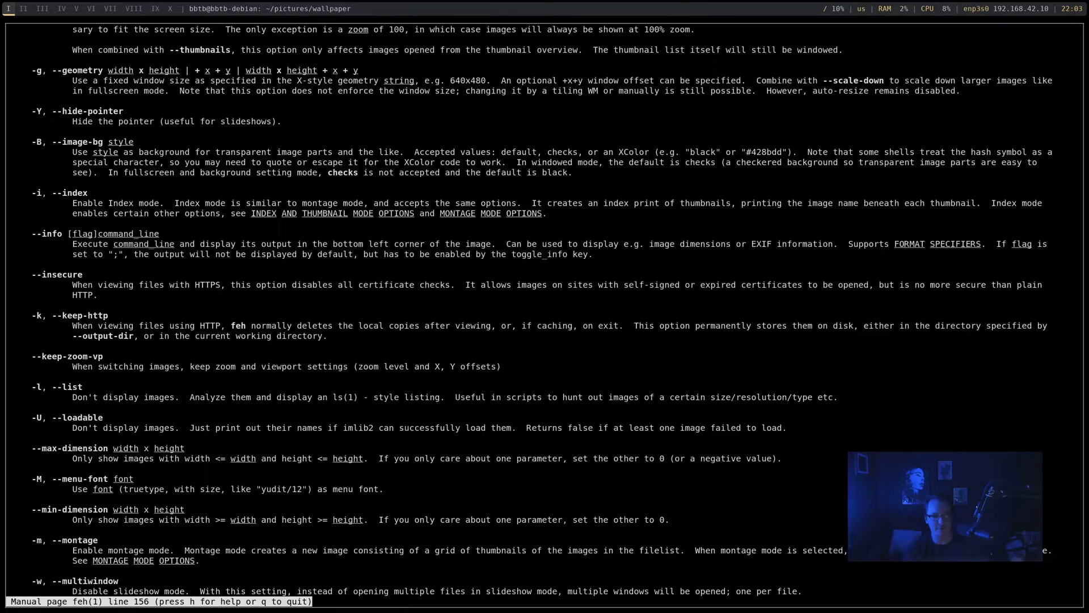
scroll("down", 3)
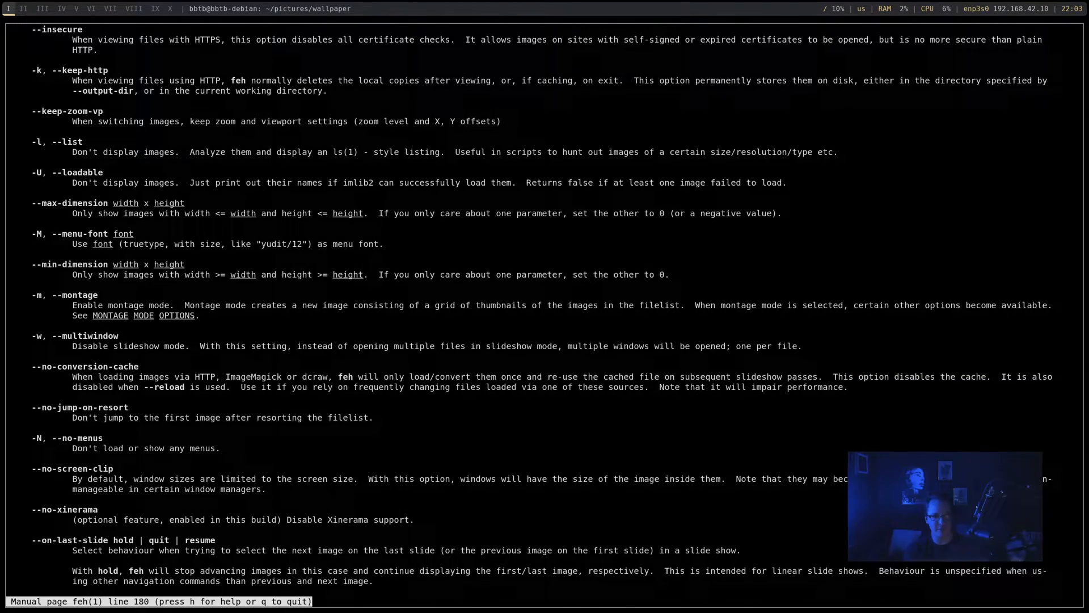
scroll("down", 3)
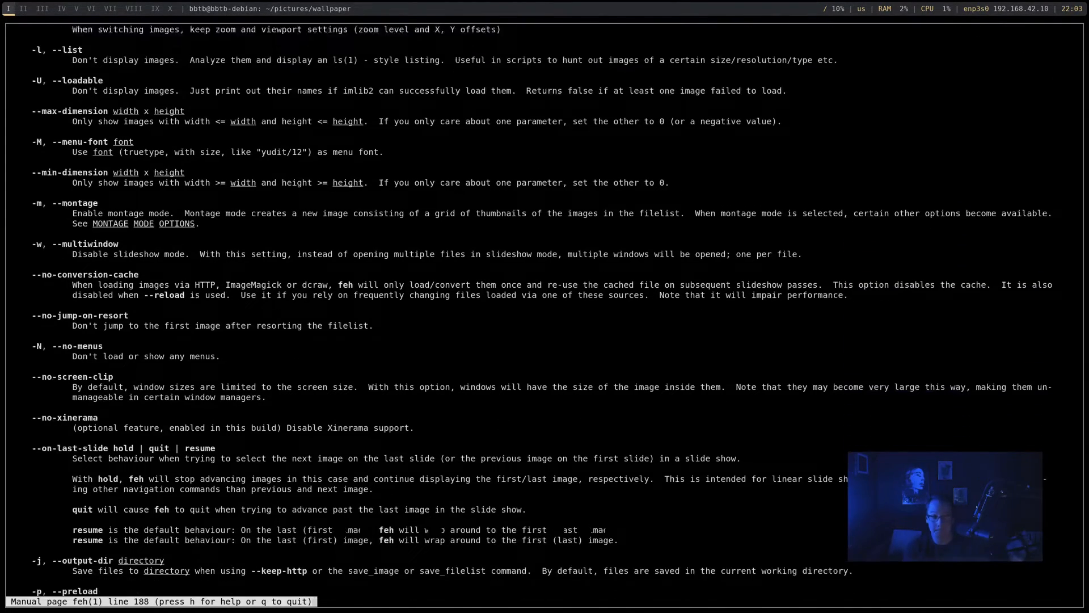
scroll("down", 3)
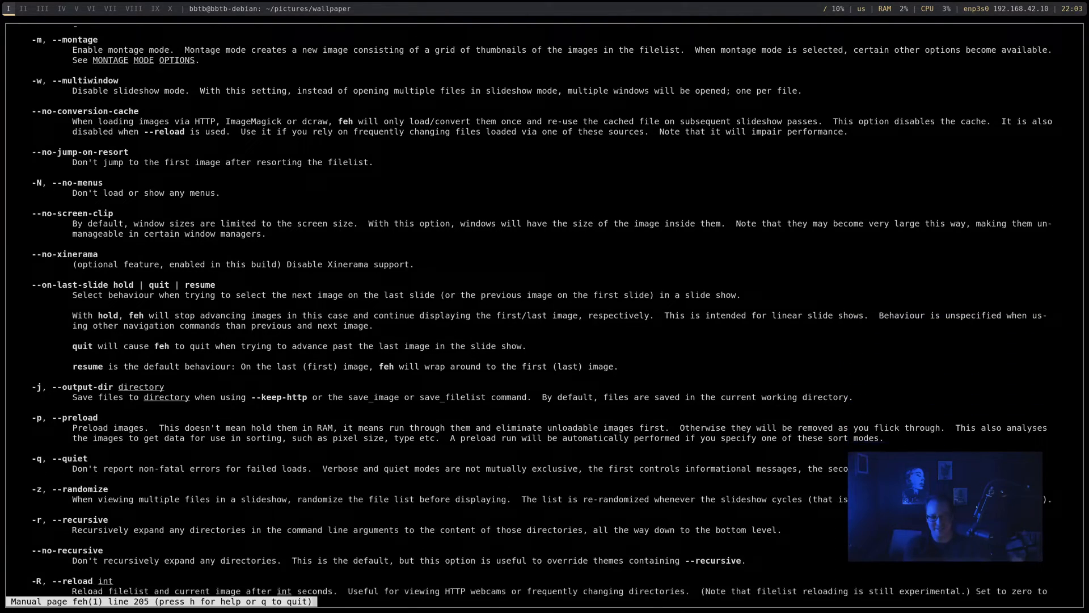
scroll("down", 3)
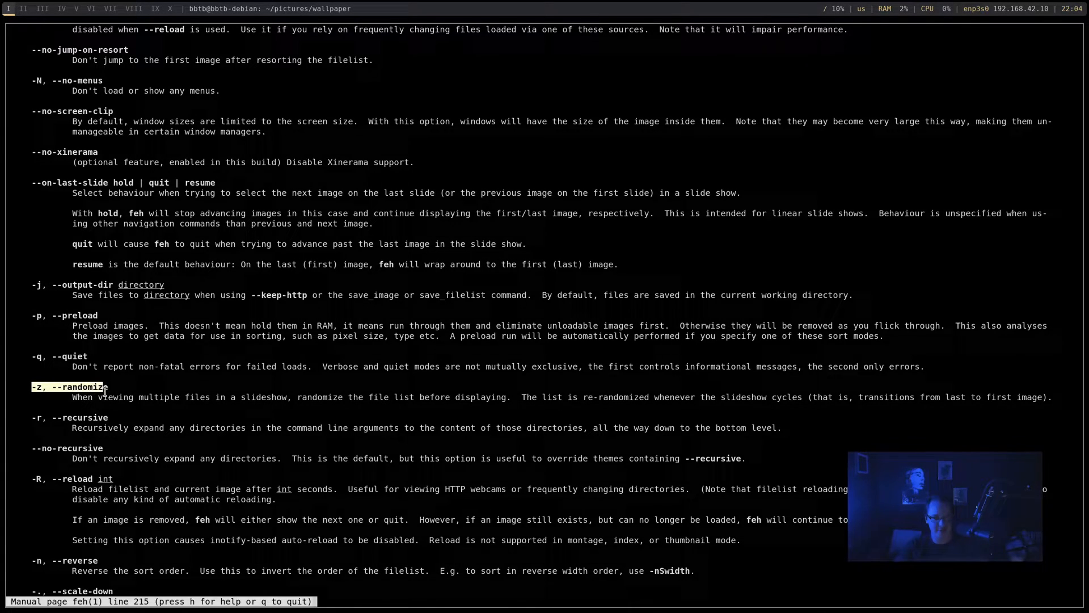
scroll("down", 3)
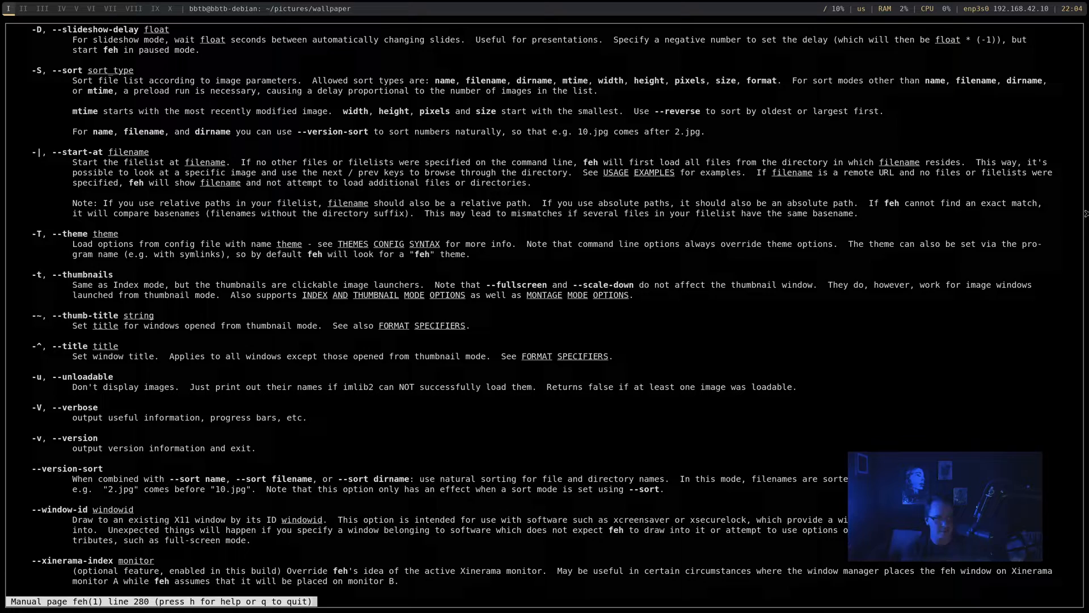
scroll("down", 3)
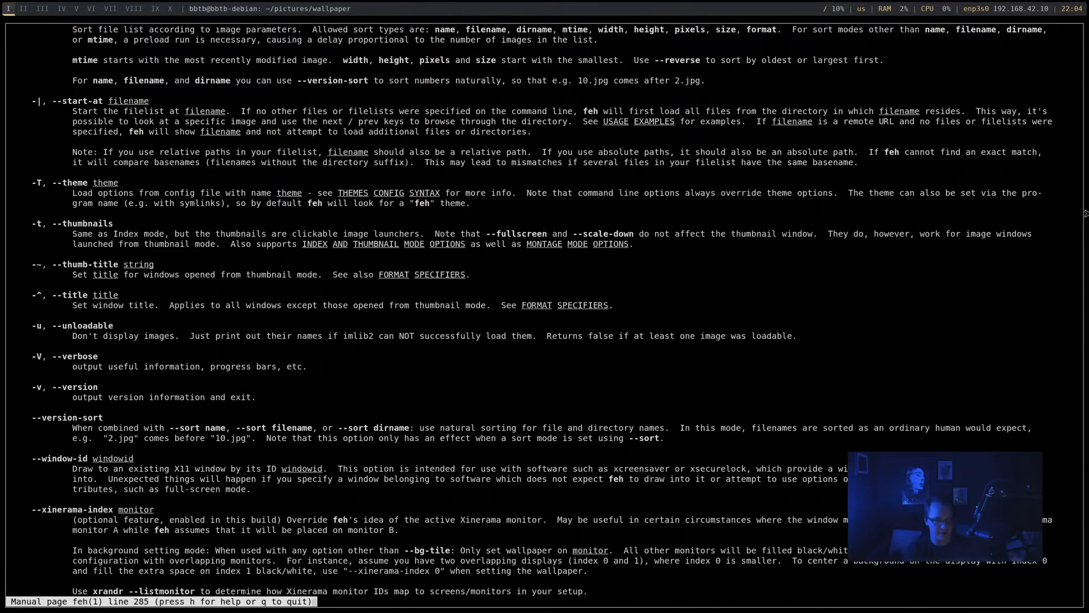
scroll("down", 3)
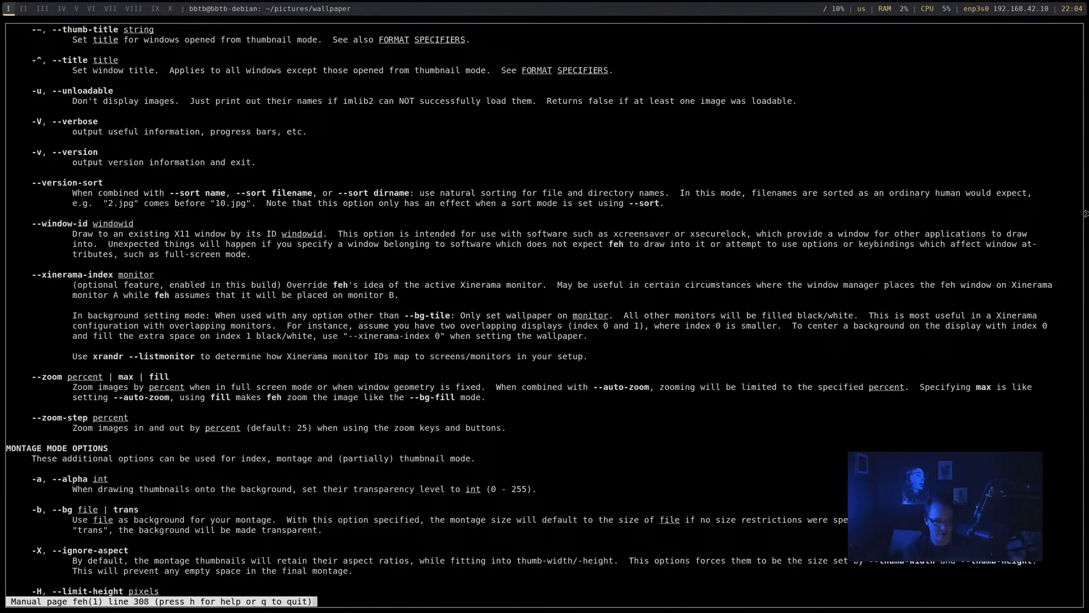
scroll("down", 3)
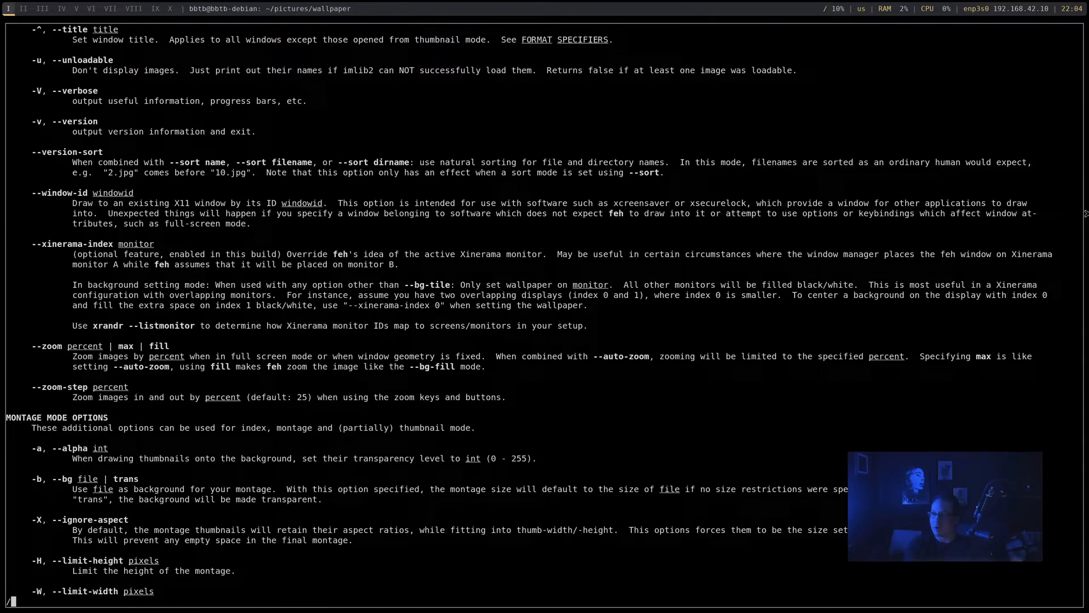
Step: Search the manual for 'back' and begin the feh --bg-fill --randomize command on pictures/*
type("/back")
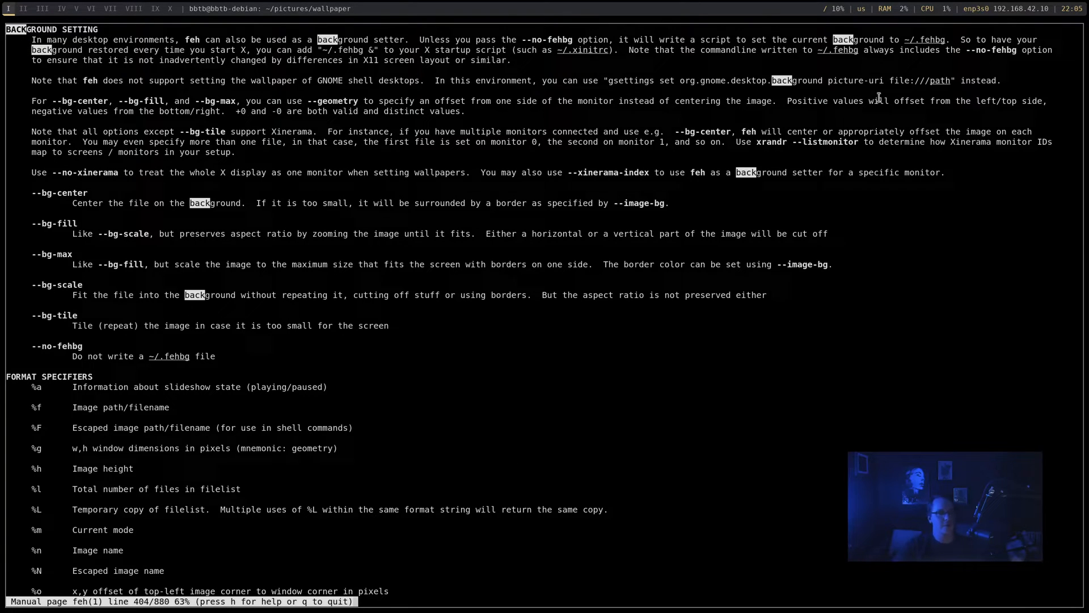
mouse_move(116, 36)
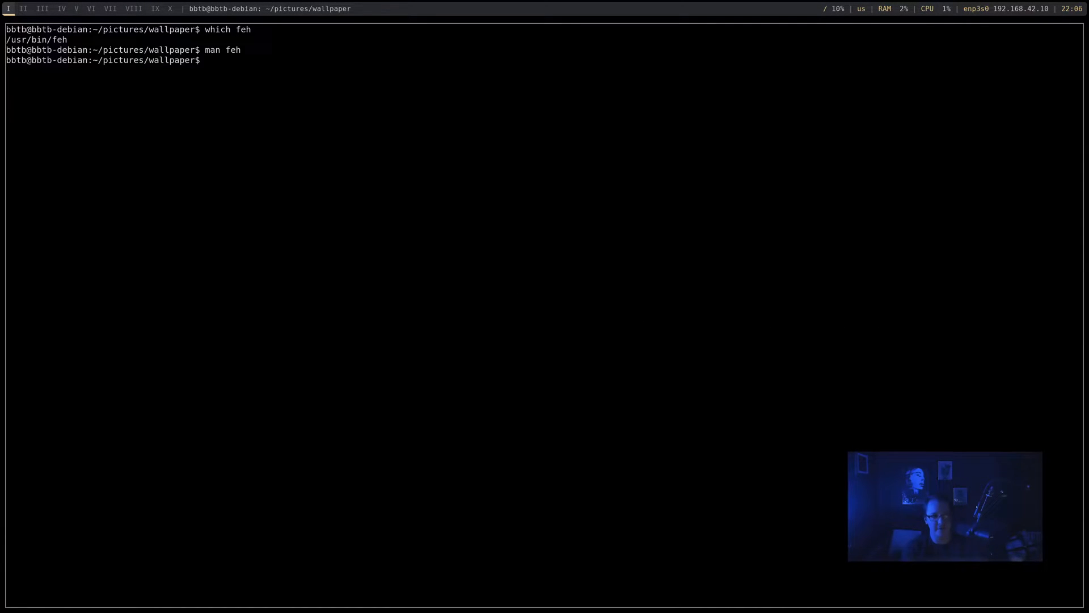
type("feh --")
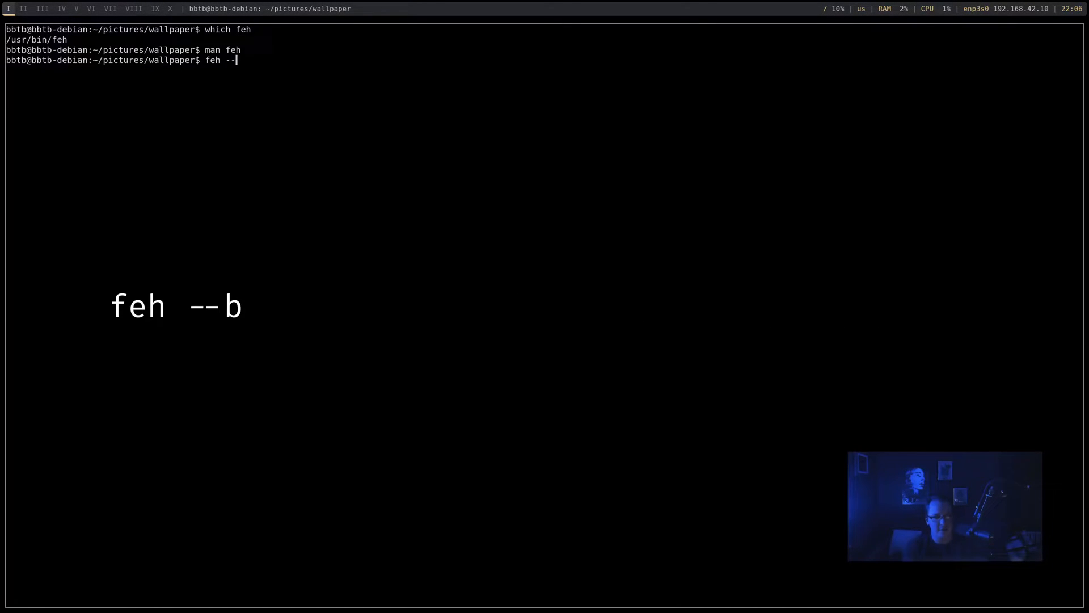
type("g-fill --")
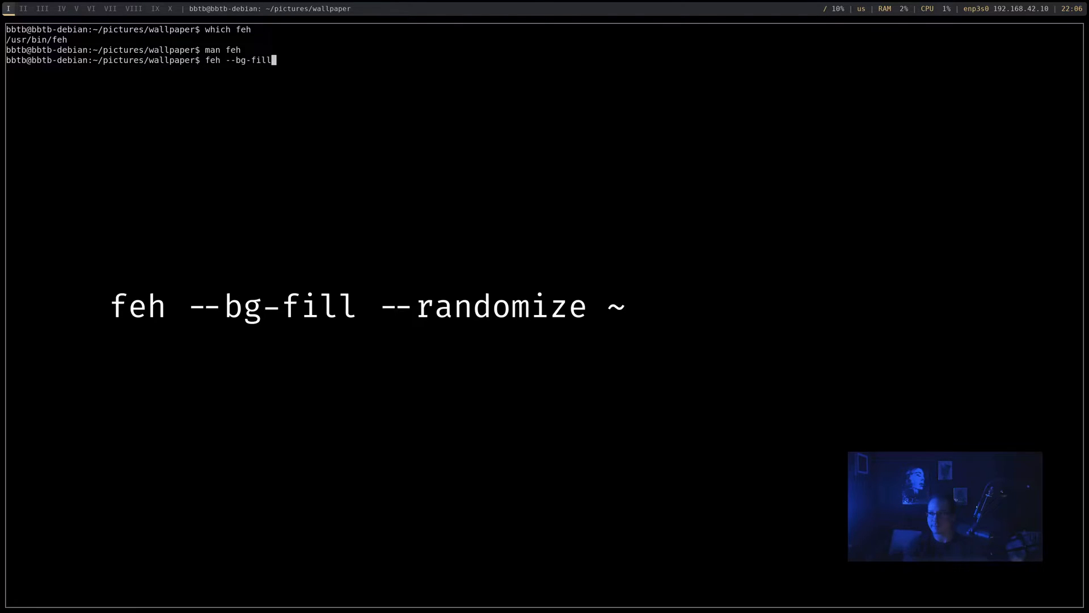
type("/pictures/")
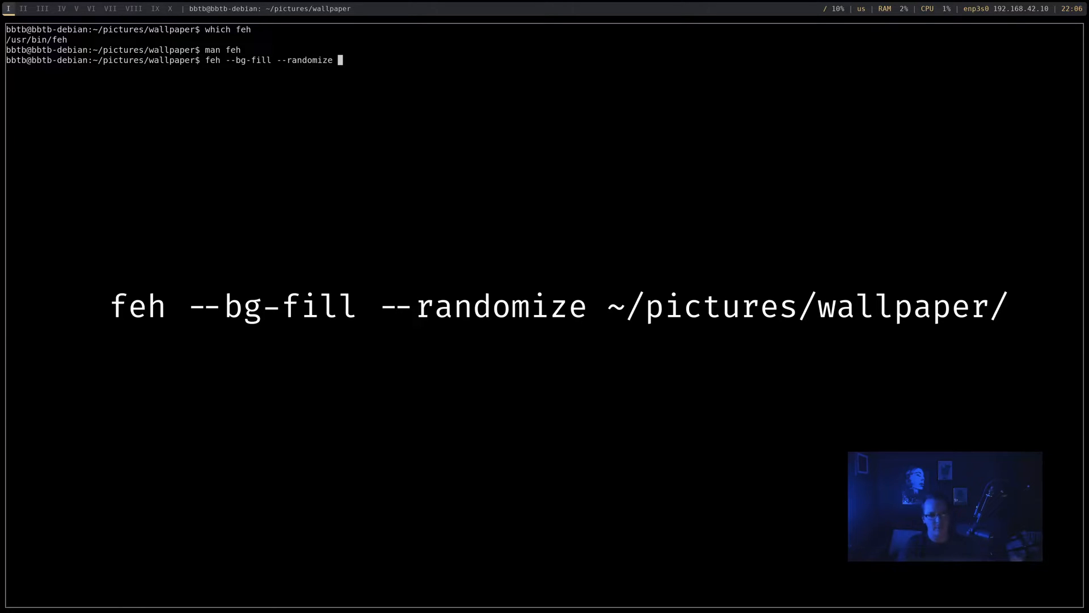
type("*")
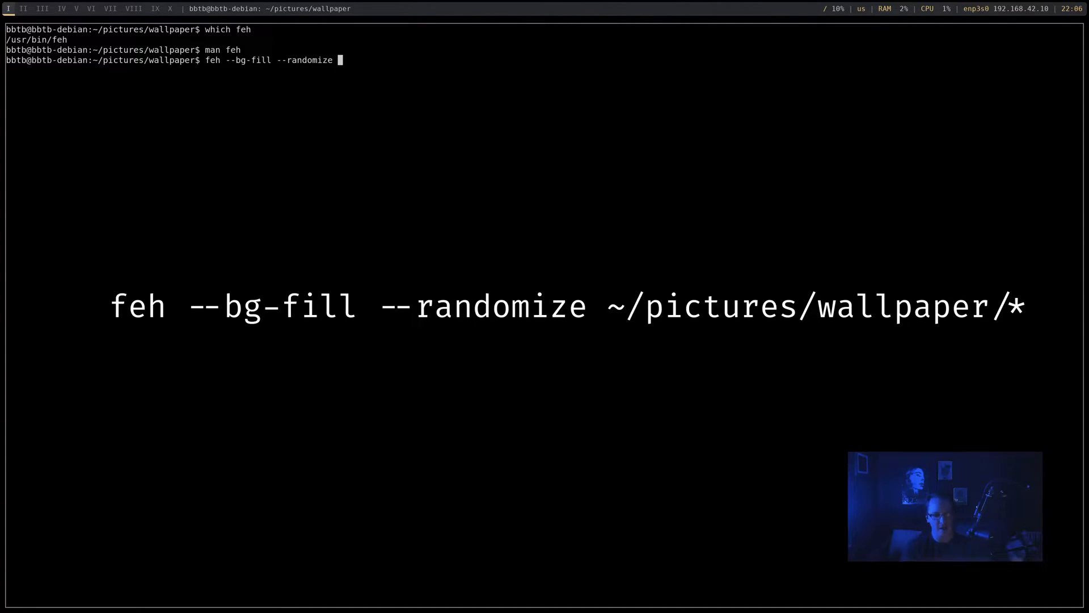
Step: Run feh --bg-fill --randomize ~/pictures/wallpaper/* to set a random desktop wallpaper
type("~/")
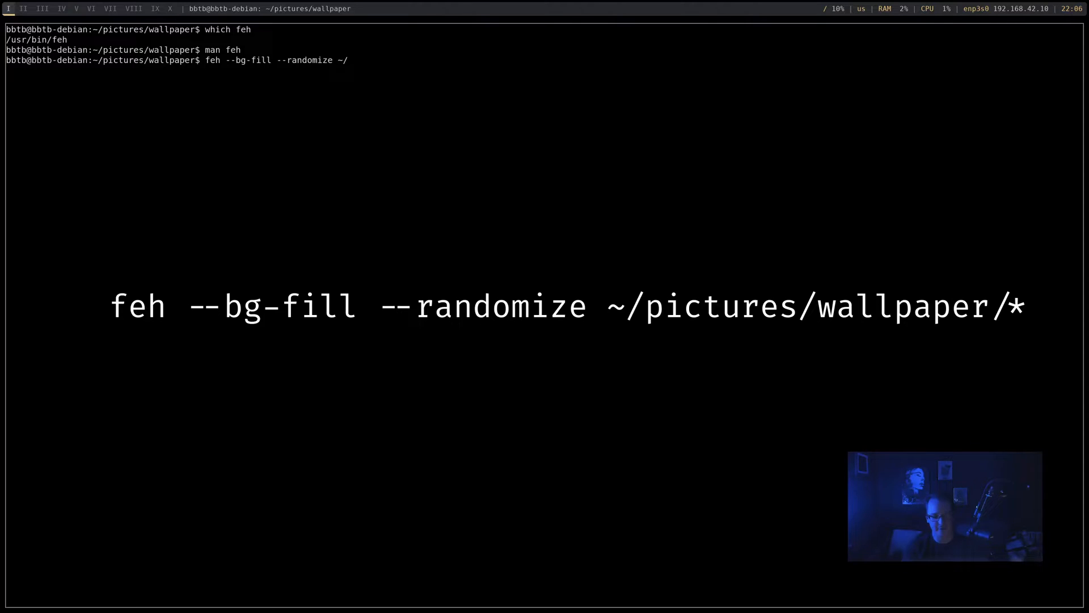
type("pictures/wallpaper/")
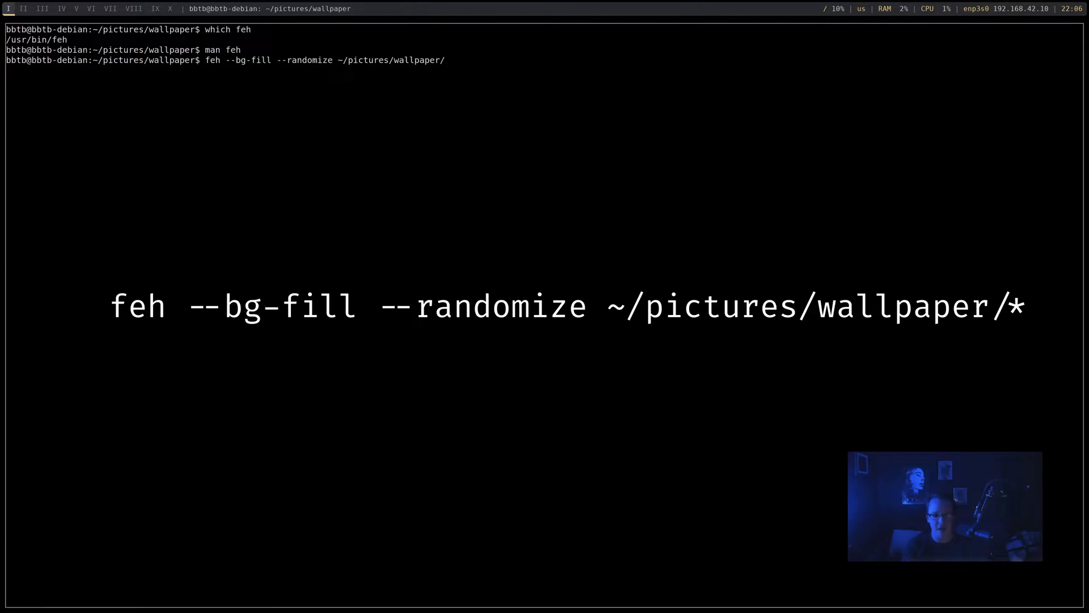
type("*")
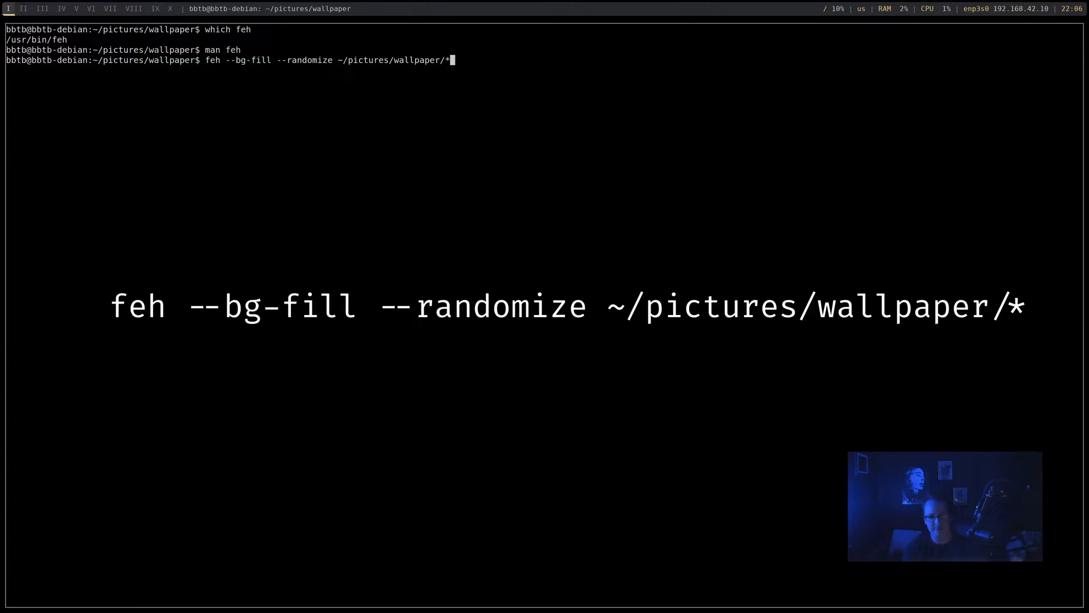
key("Return")
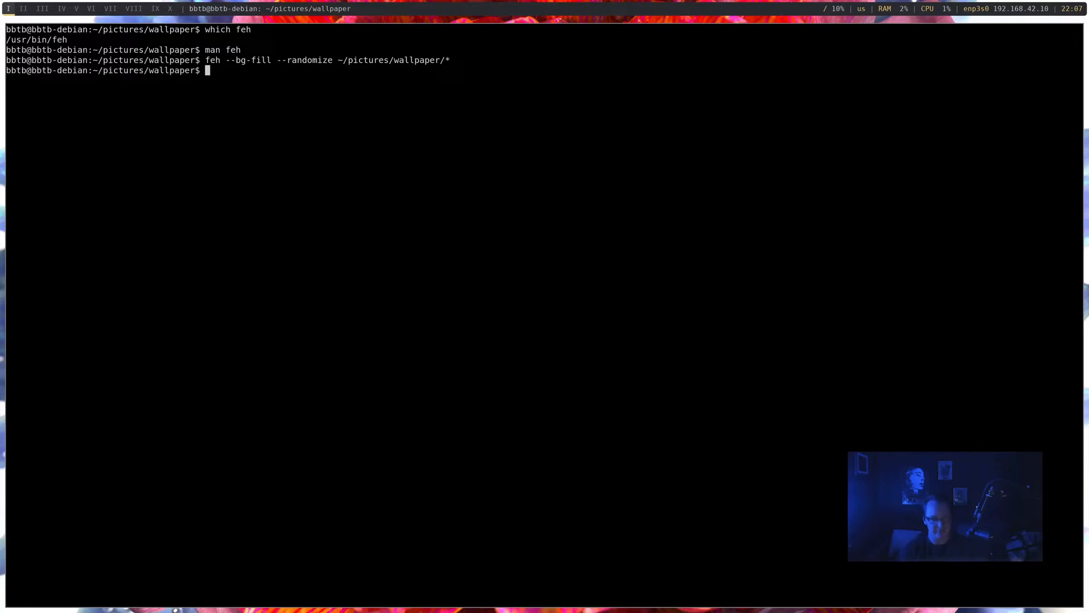
Step: Return to the home directory and clear the terminal screen
key("Return")
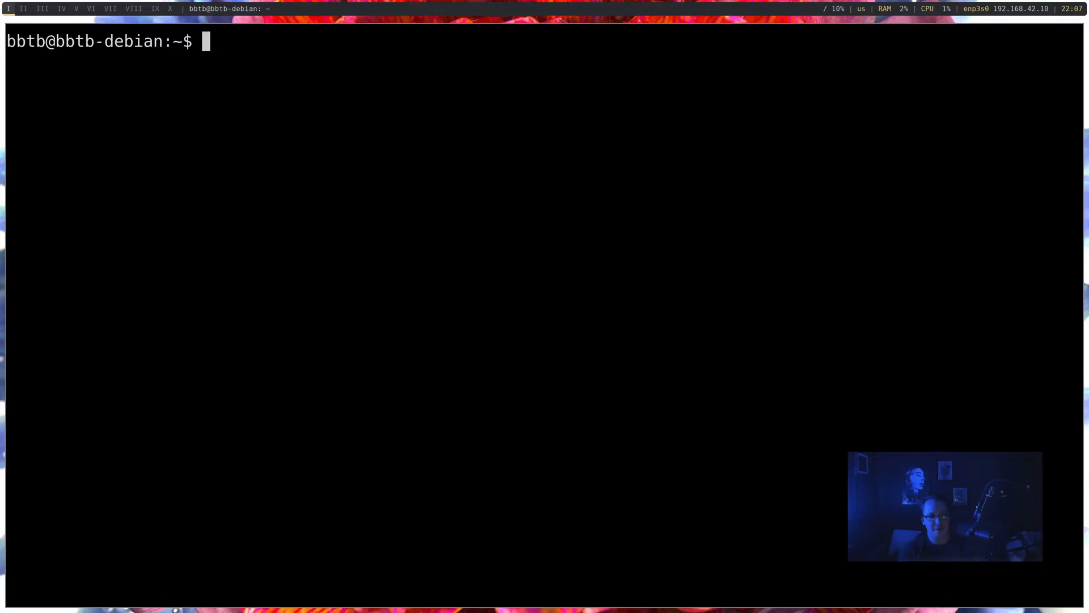
Step: Edit .config/sxhkd/sxhkdrc in Vim and move to the spot for a new binding
type("vim .co")
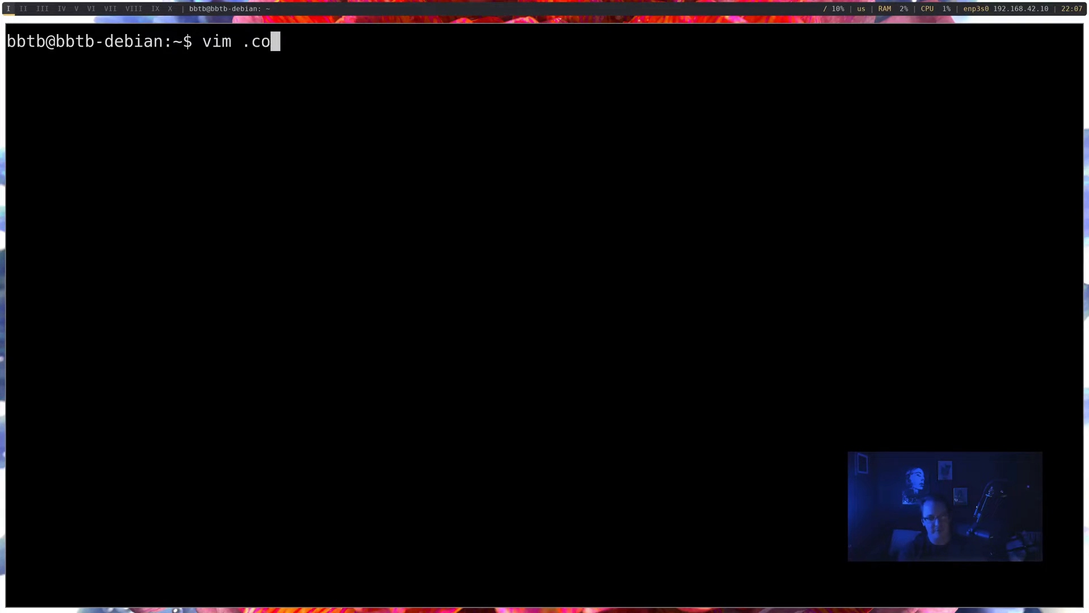
type("nfig/sxhkd/")
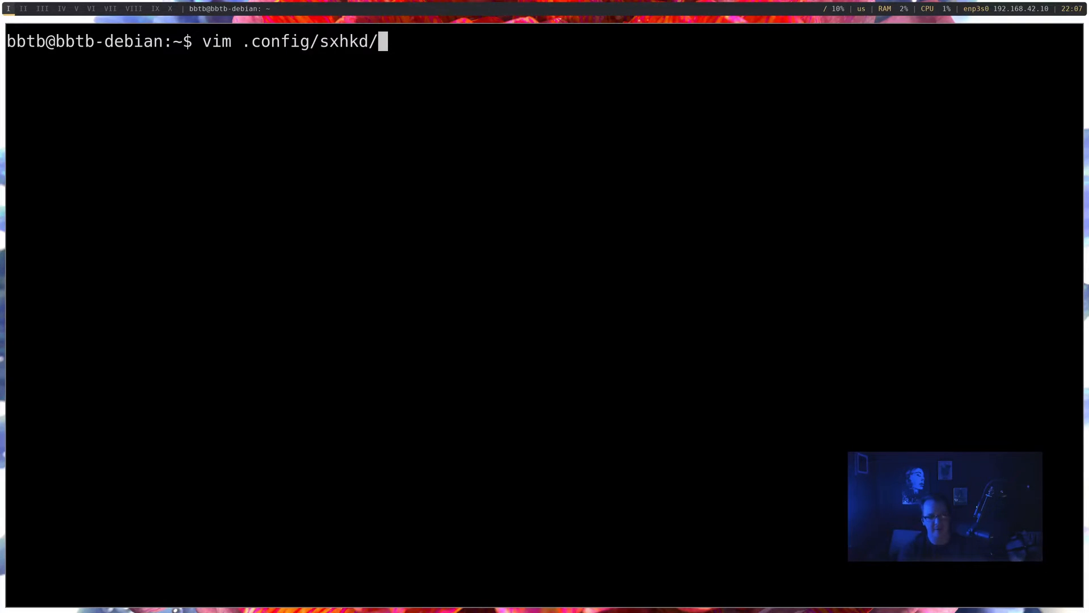
type("sxhkdrc")
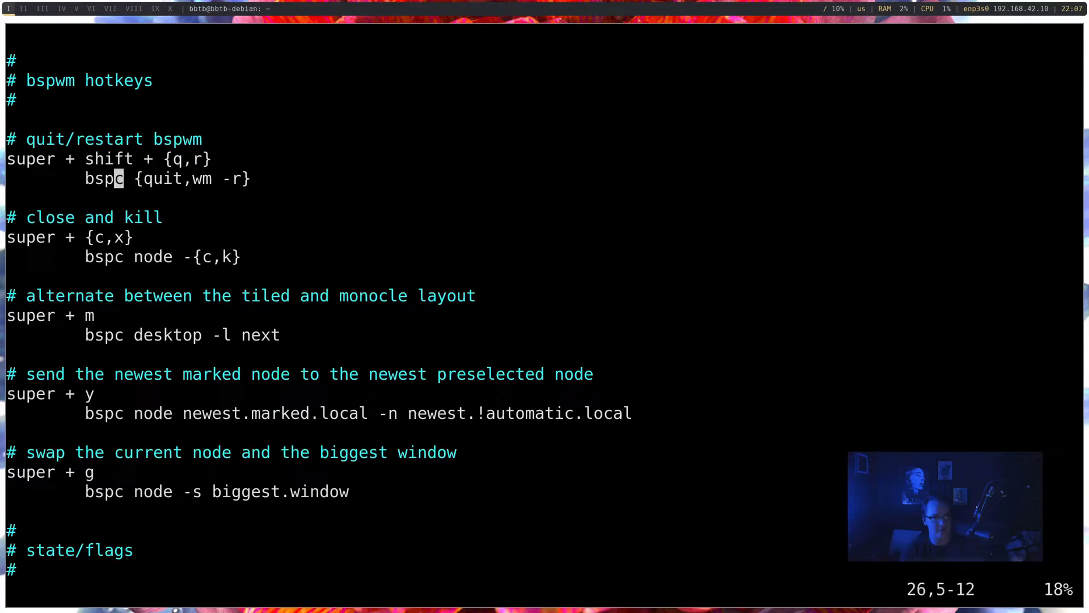
scroll("up", 3)
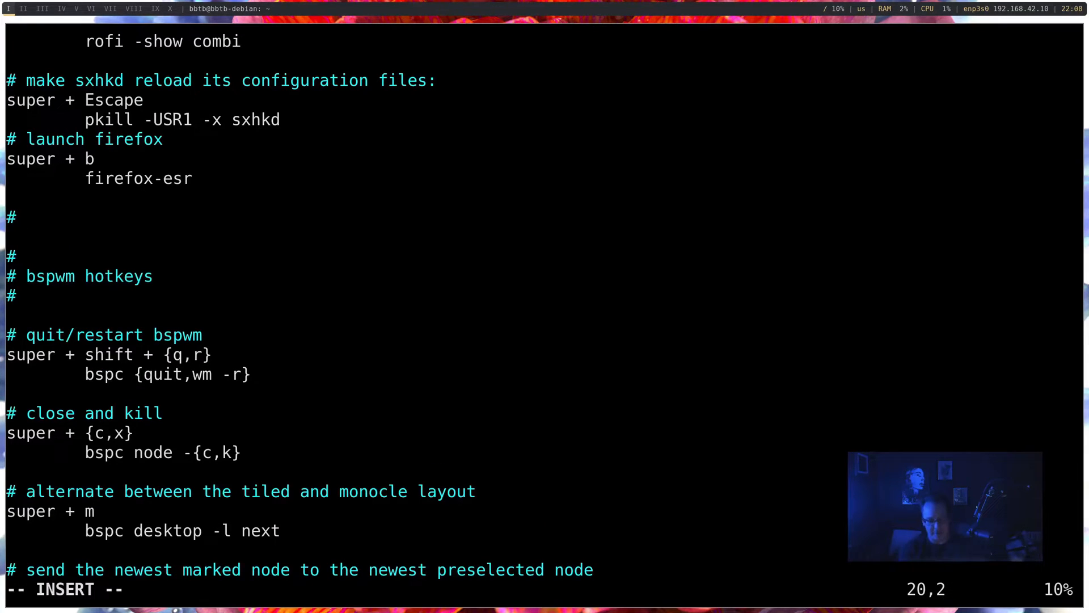
Step: Add a '# Randomize Background' super + z binding running feh --bg-fill --randomize ~/pictures/wallpaper/* and save
type("# Randomize Background")
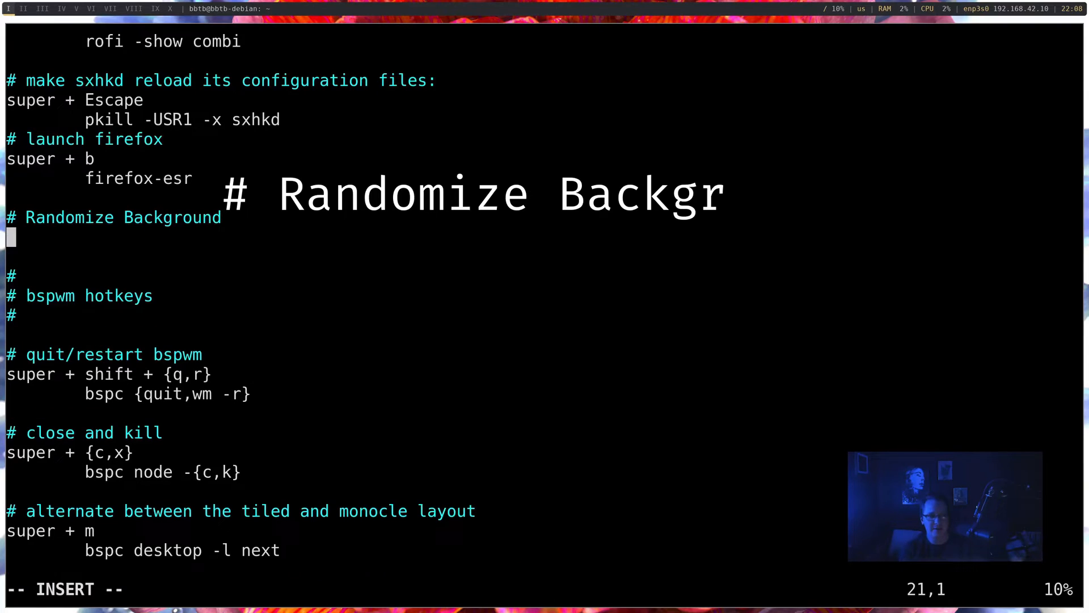
type("super + z")
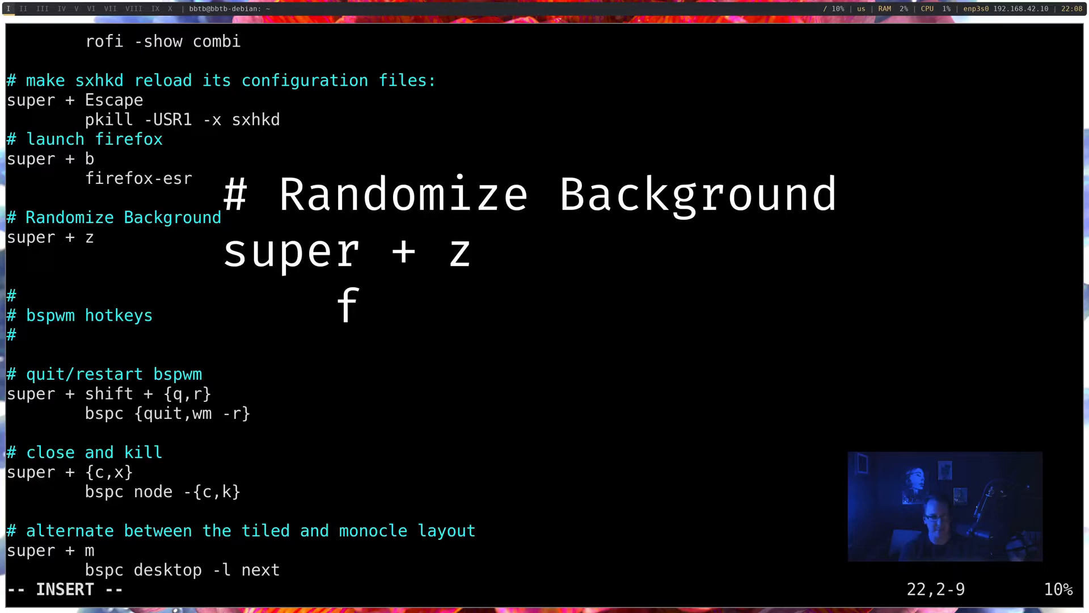
type("feh --bg-fei")
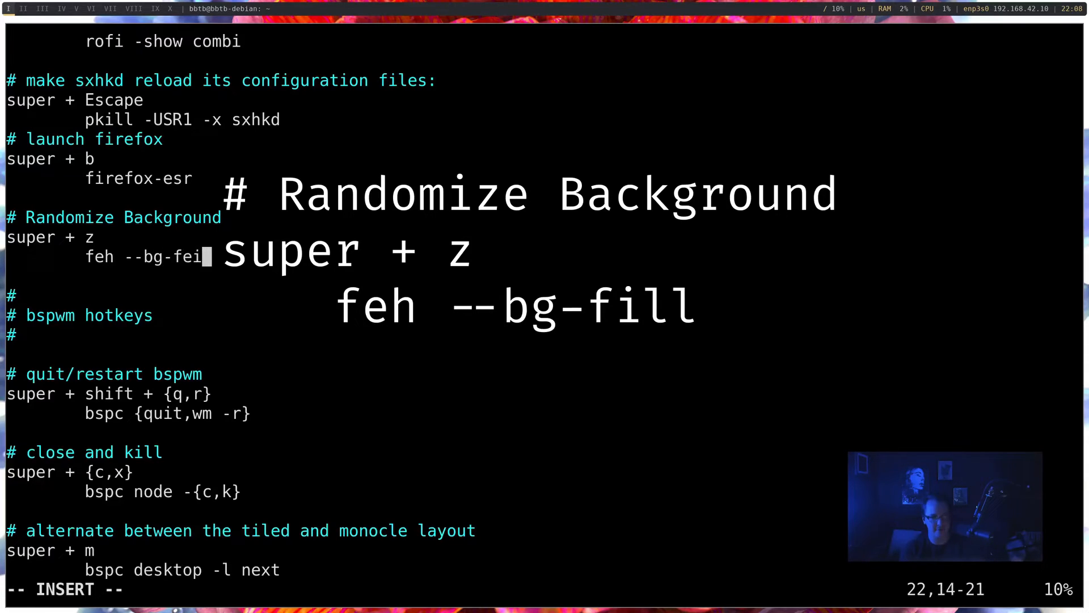
type("--randomi")
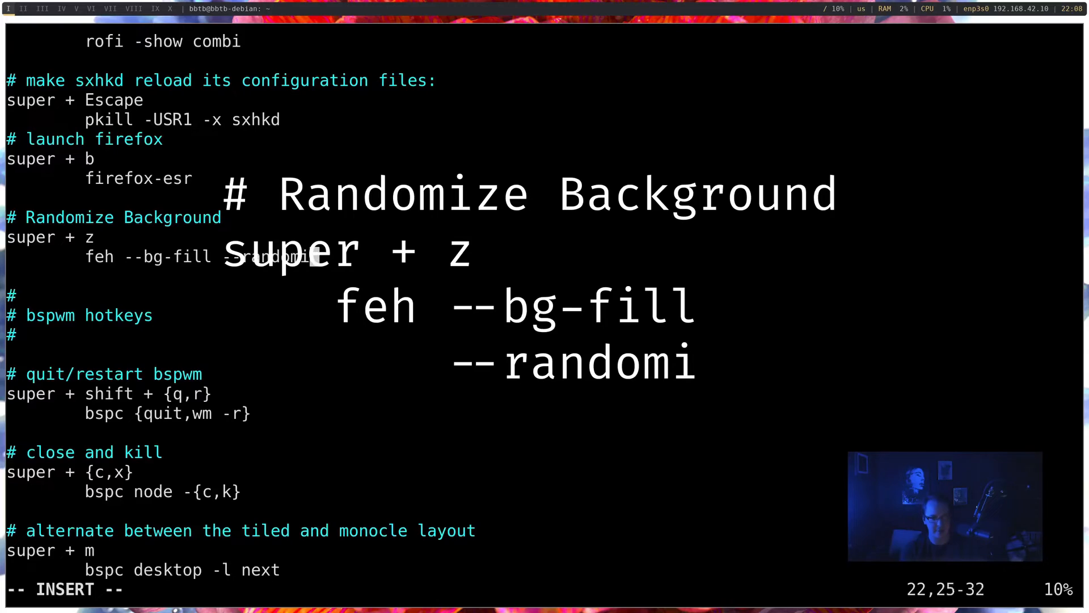
type("ze")
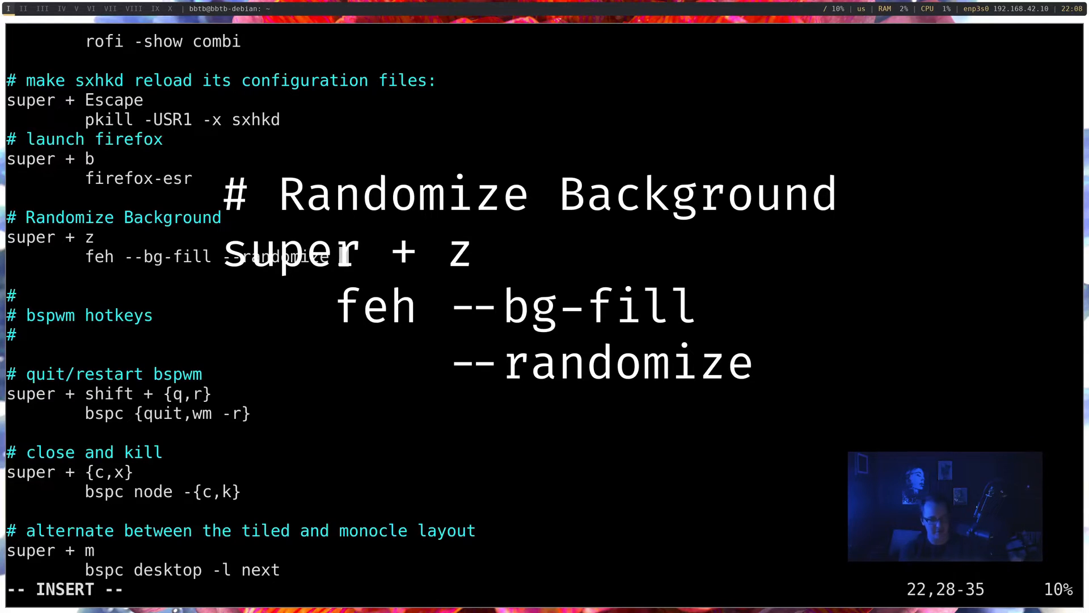
type("~/pictures/wallpaper/*")
left_click(544, 589)
type(":wq")
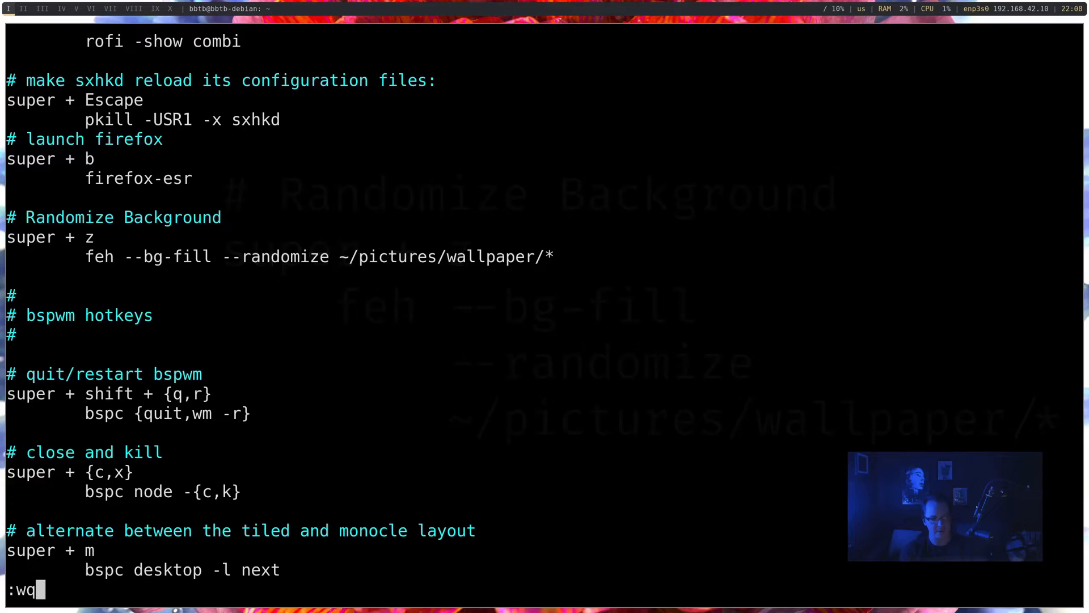
key("Return")
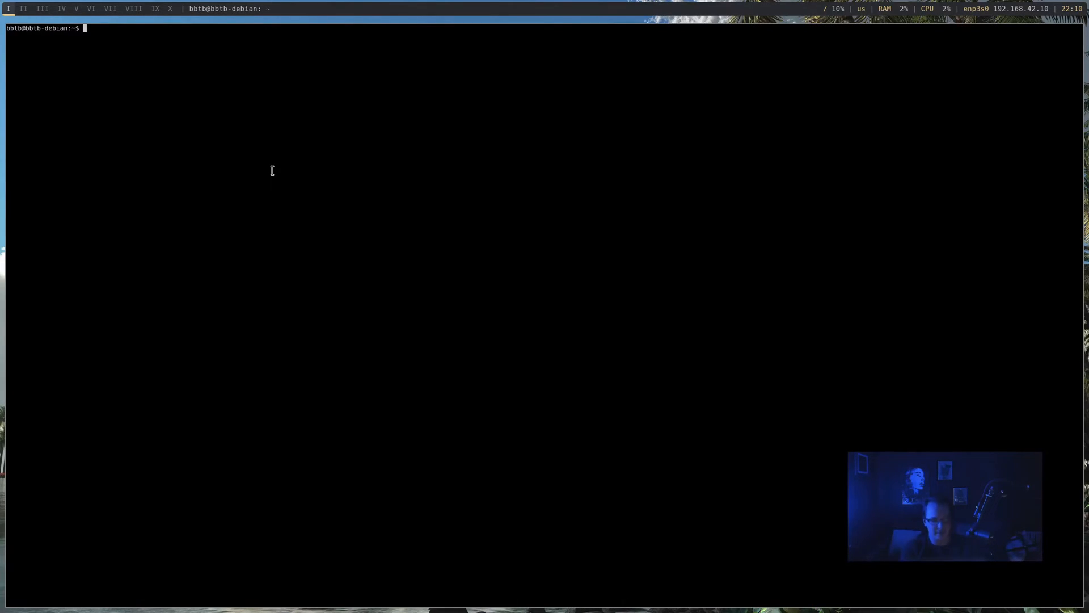
Step: List hidden home files with ls -a and print .fehbg to see its feh --bg-fill command
type("ls -a")
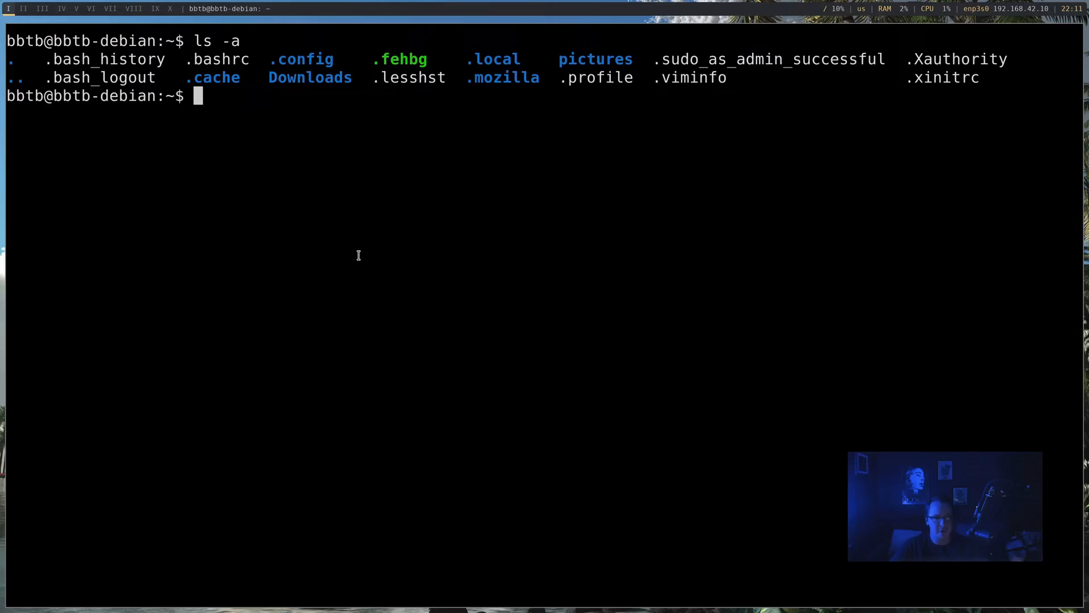
mouse_move(370, 53)
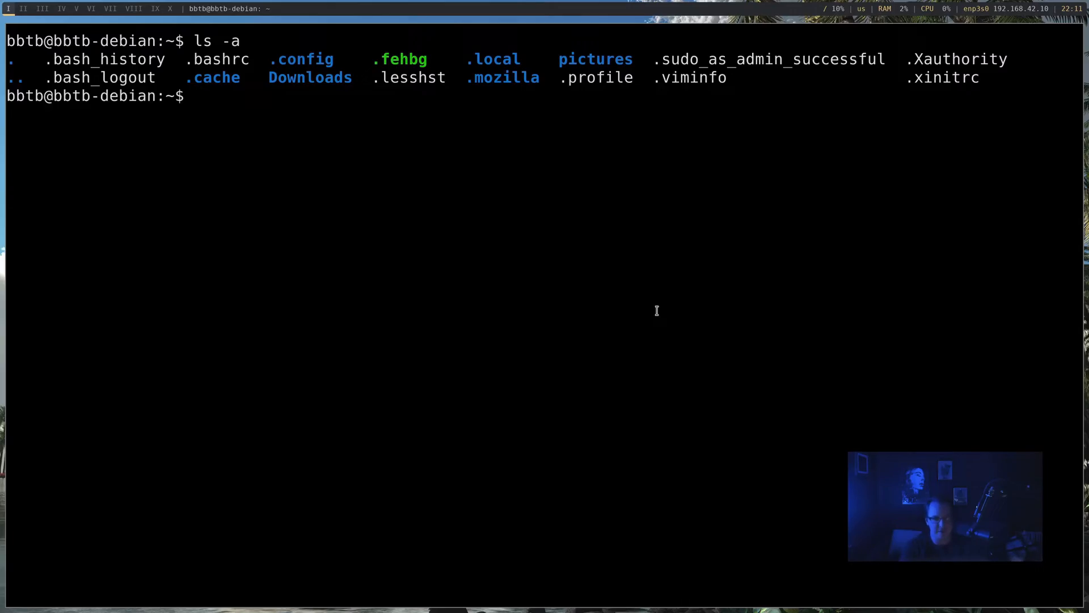
type("cat")
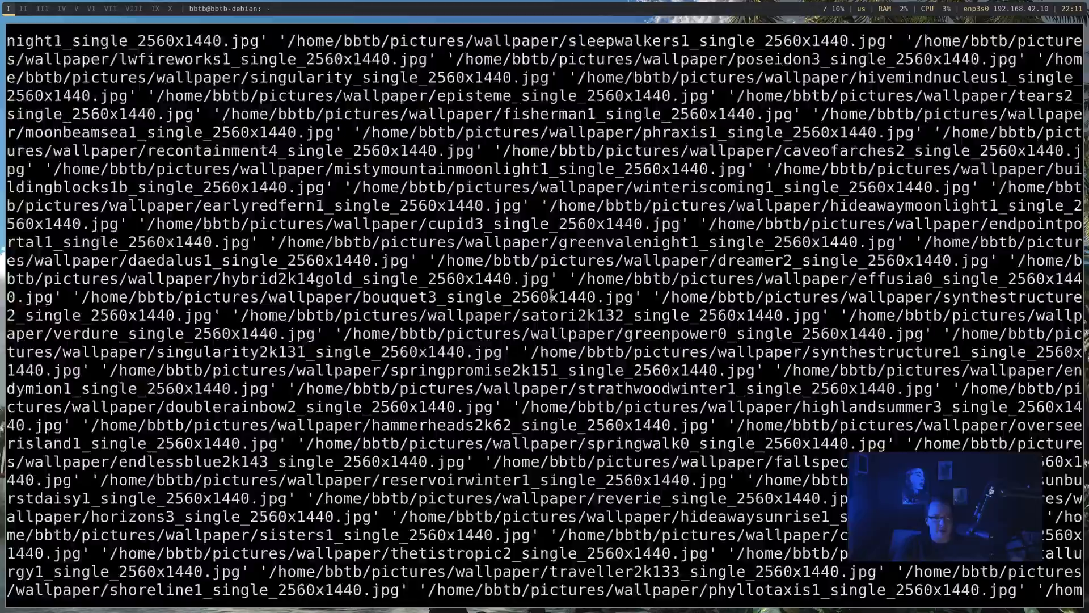
scroll("down", 3)
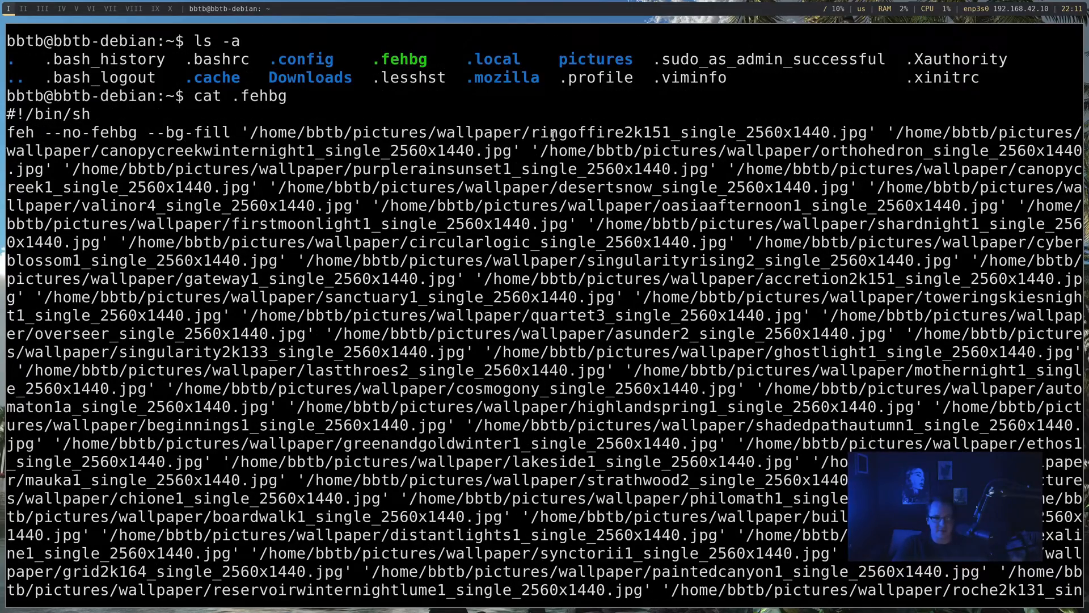
mouse_move(628, 137)
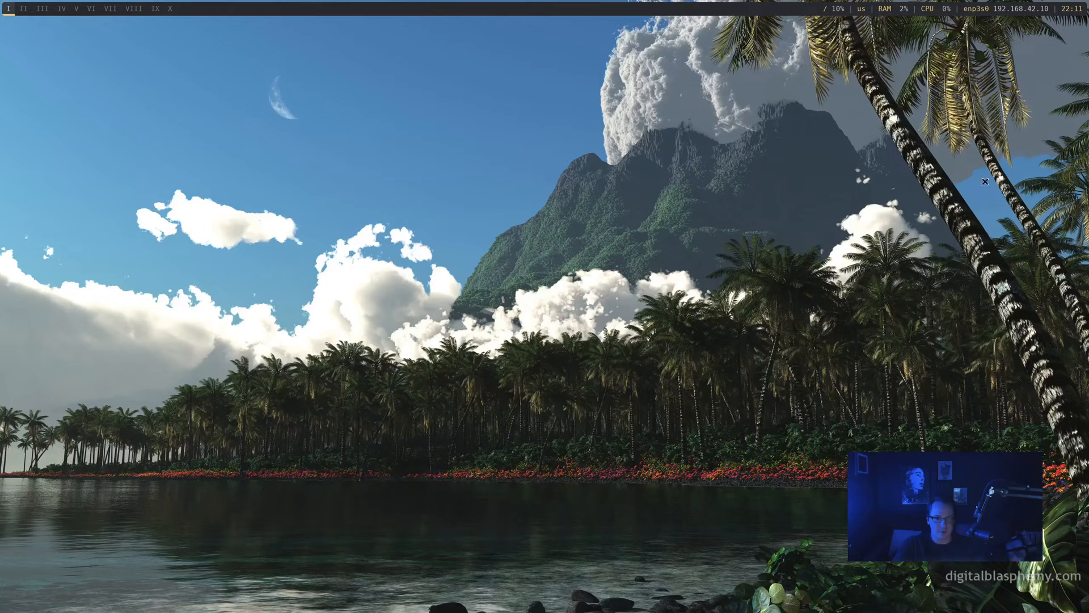
mouse_move(43, 470)
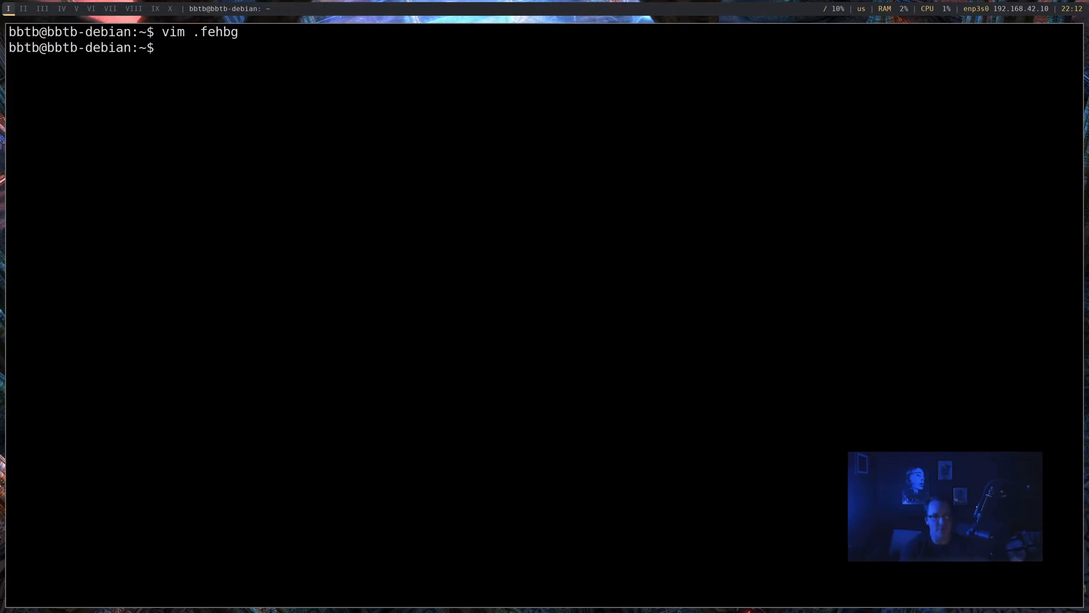
Step: Edit .config/bspwm/bspwmrc in Vim and add a last line running $HOME/.fehbg at startup
type("vim")
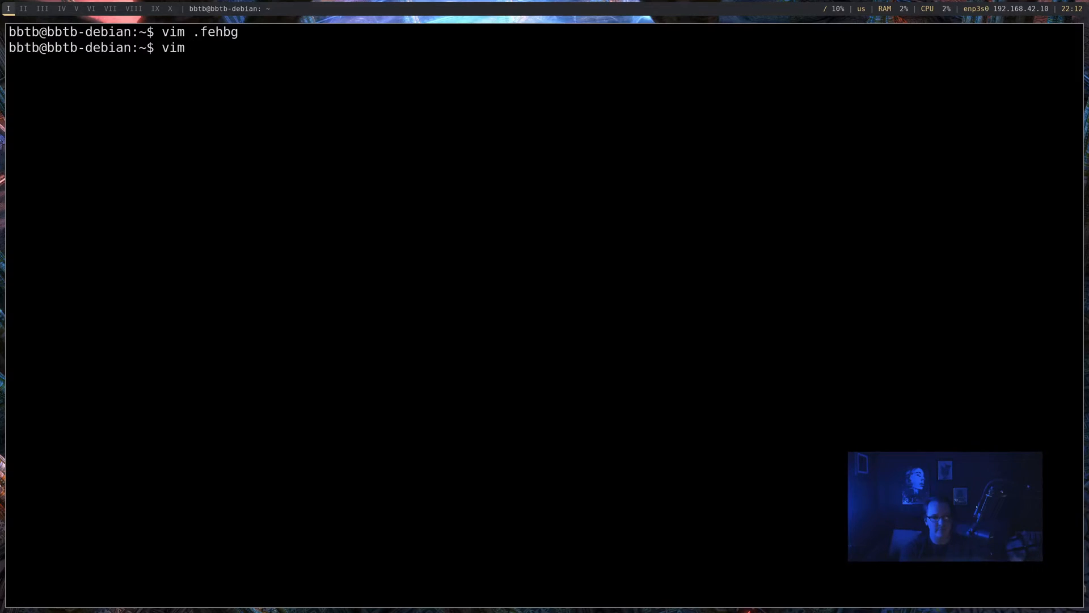
type(".config/bspwm/bspwmrc")
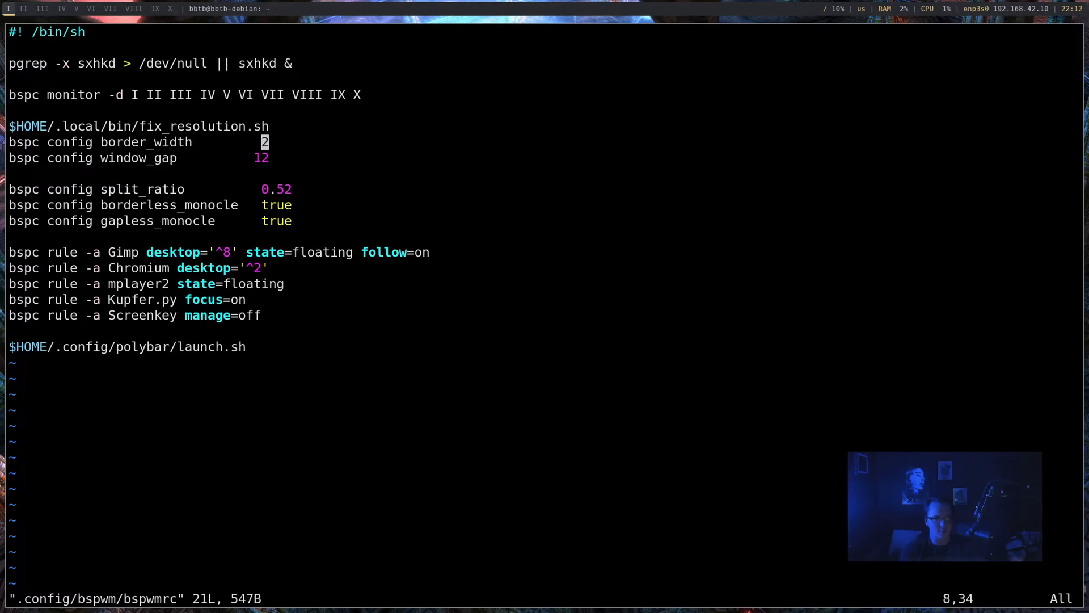
key("i")
type("$")
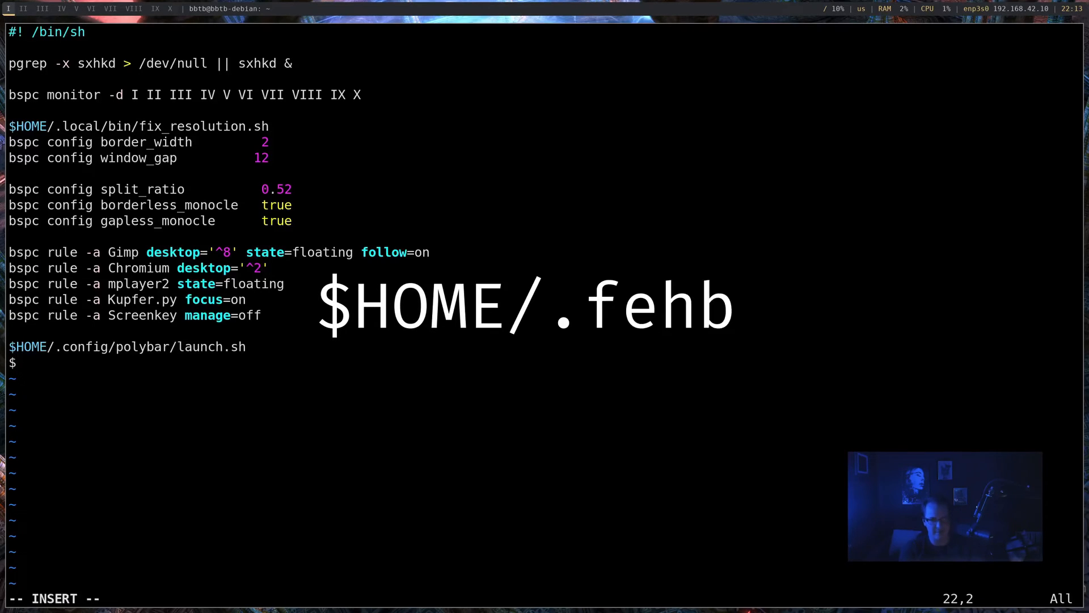
type("g")
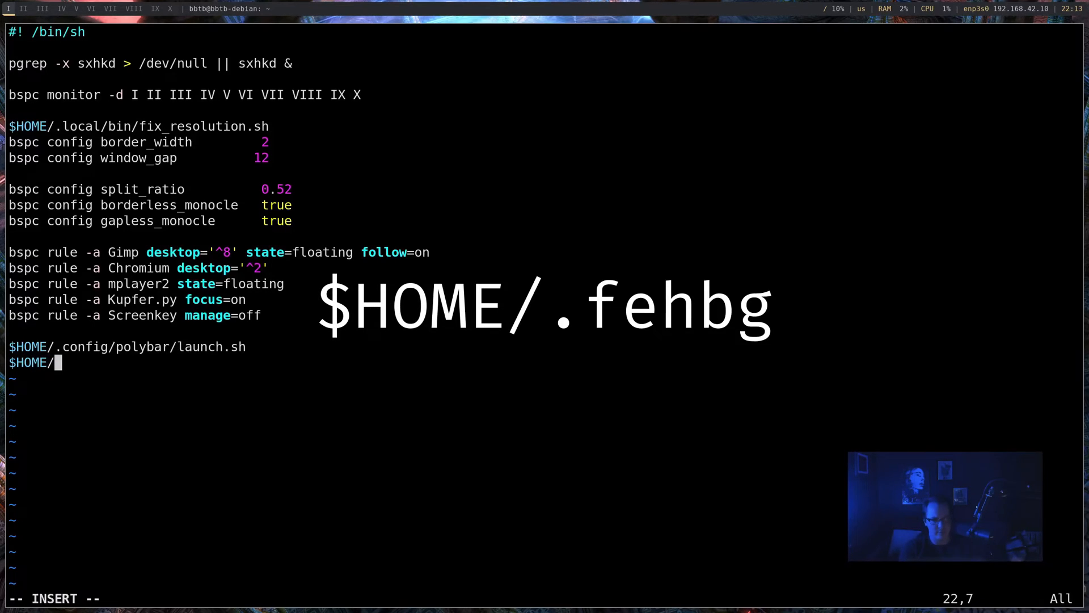
type(".feh")
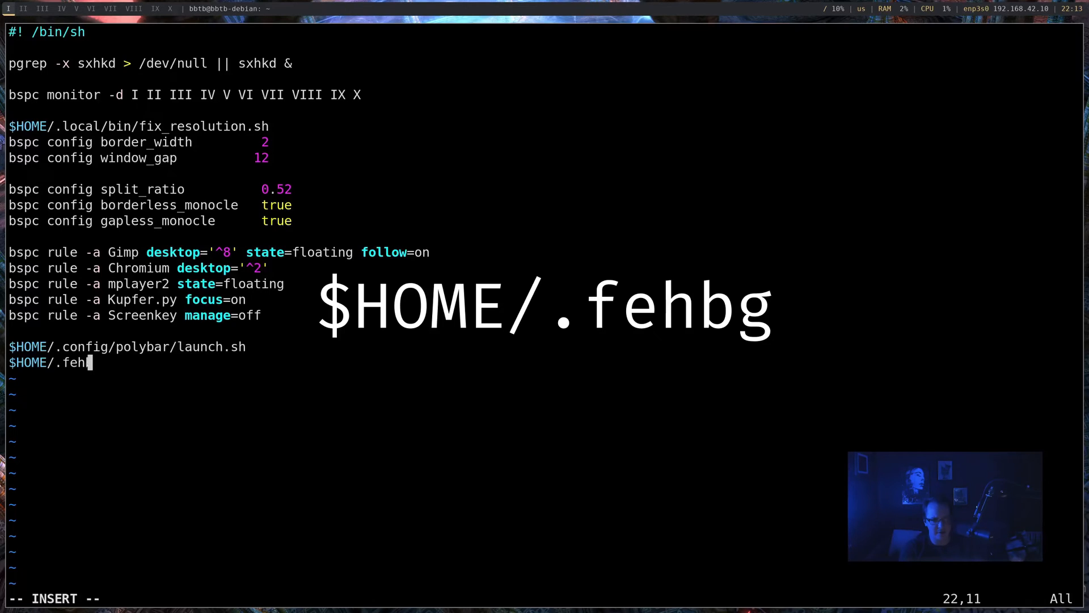